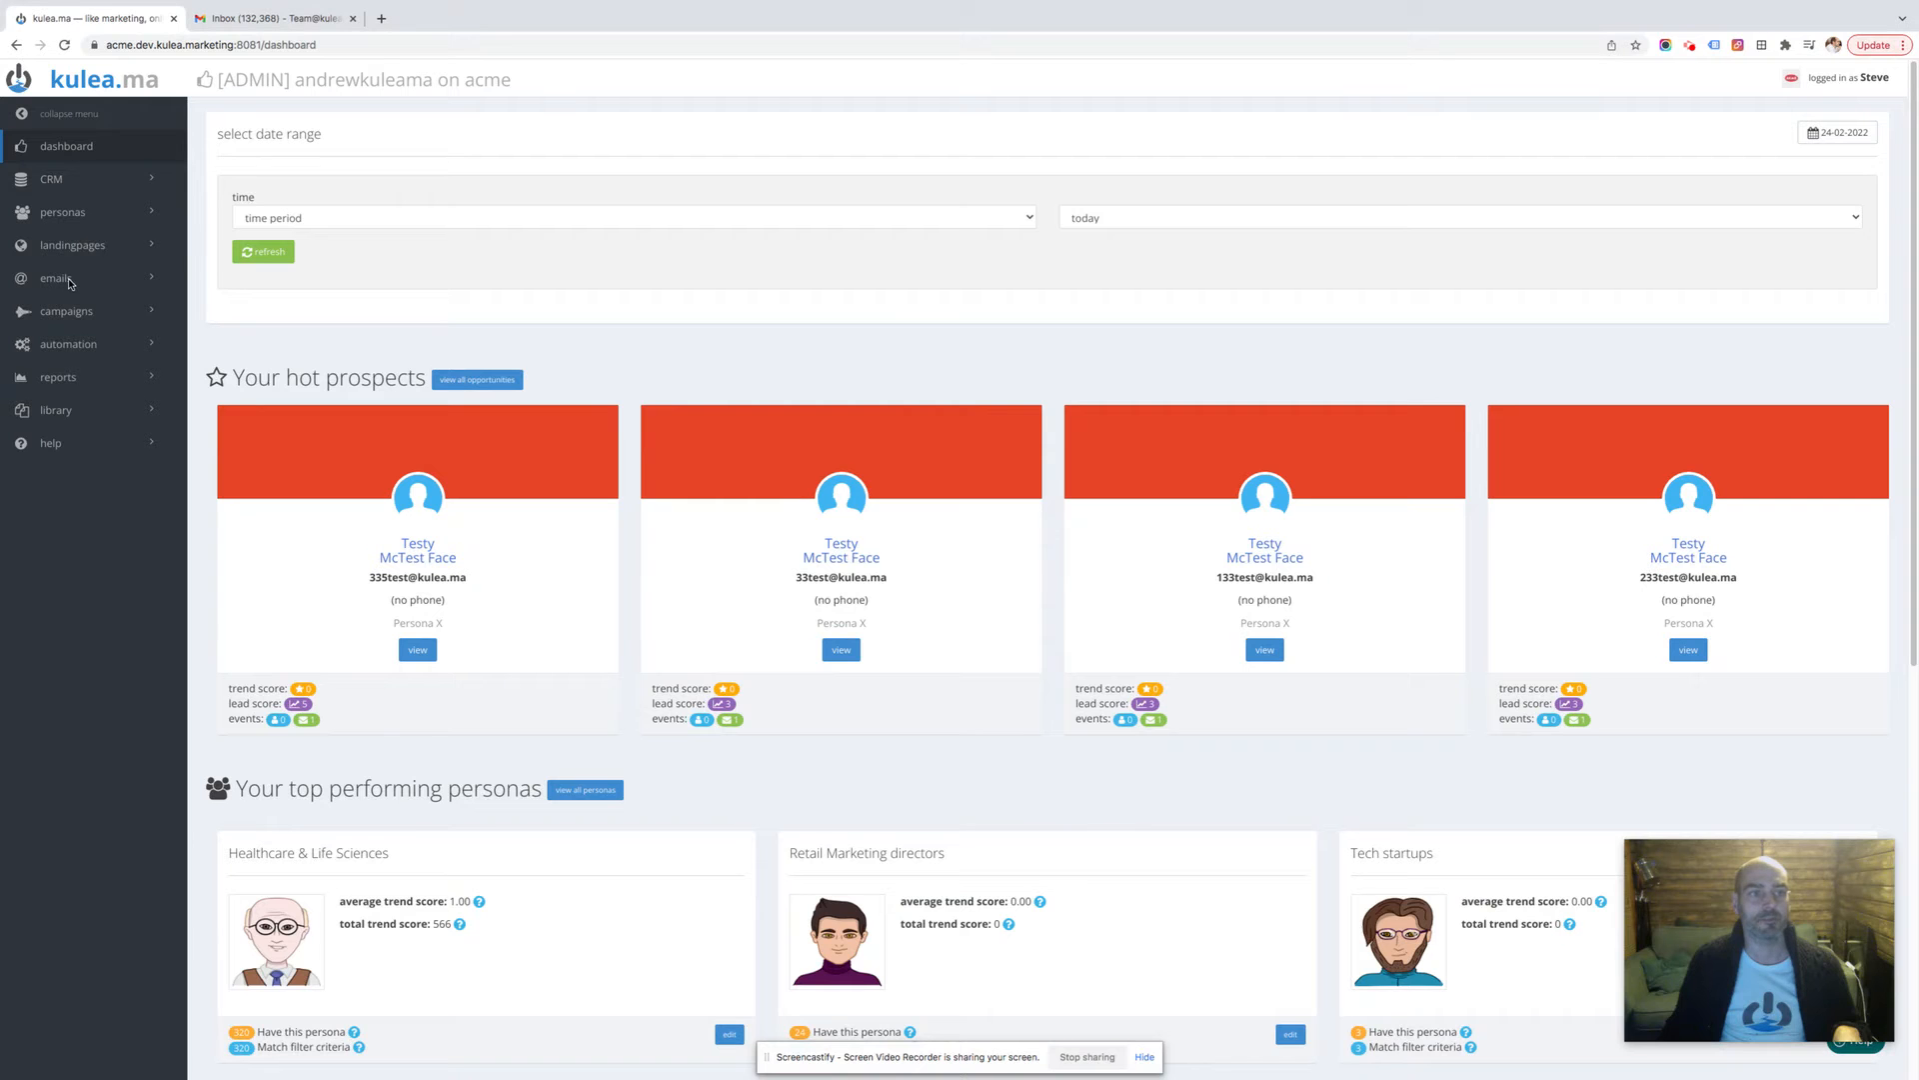
Step: Expand the emails section in the sidebar and go to My Emails
click(55, 278)
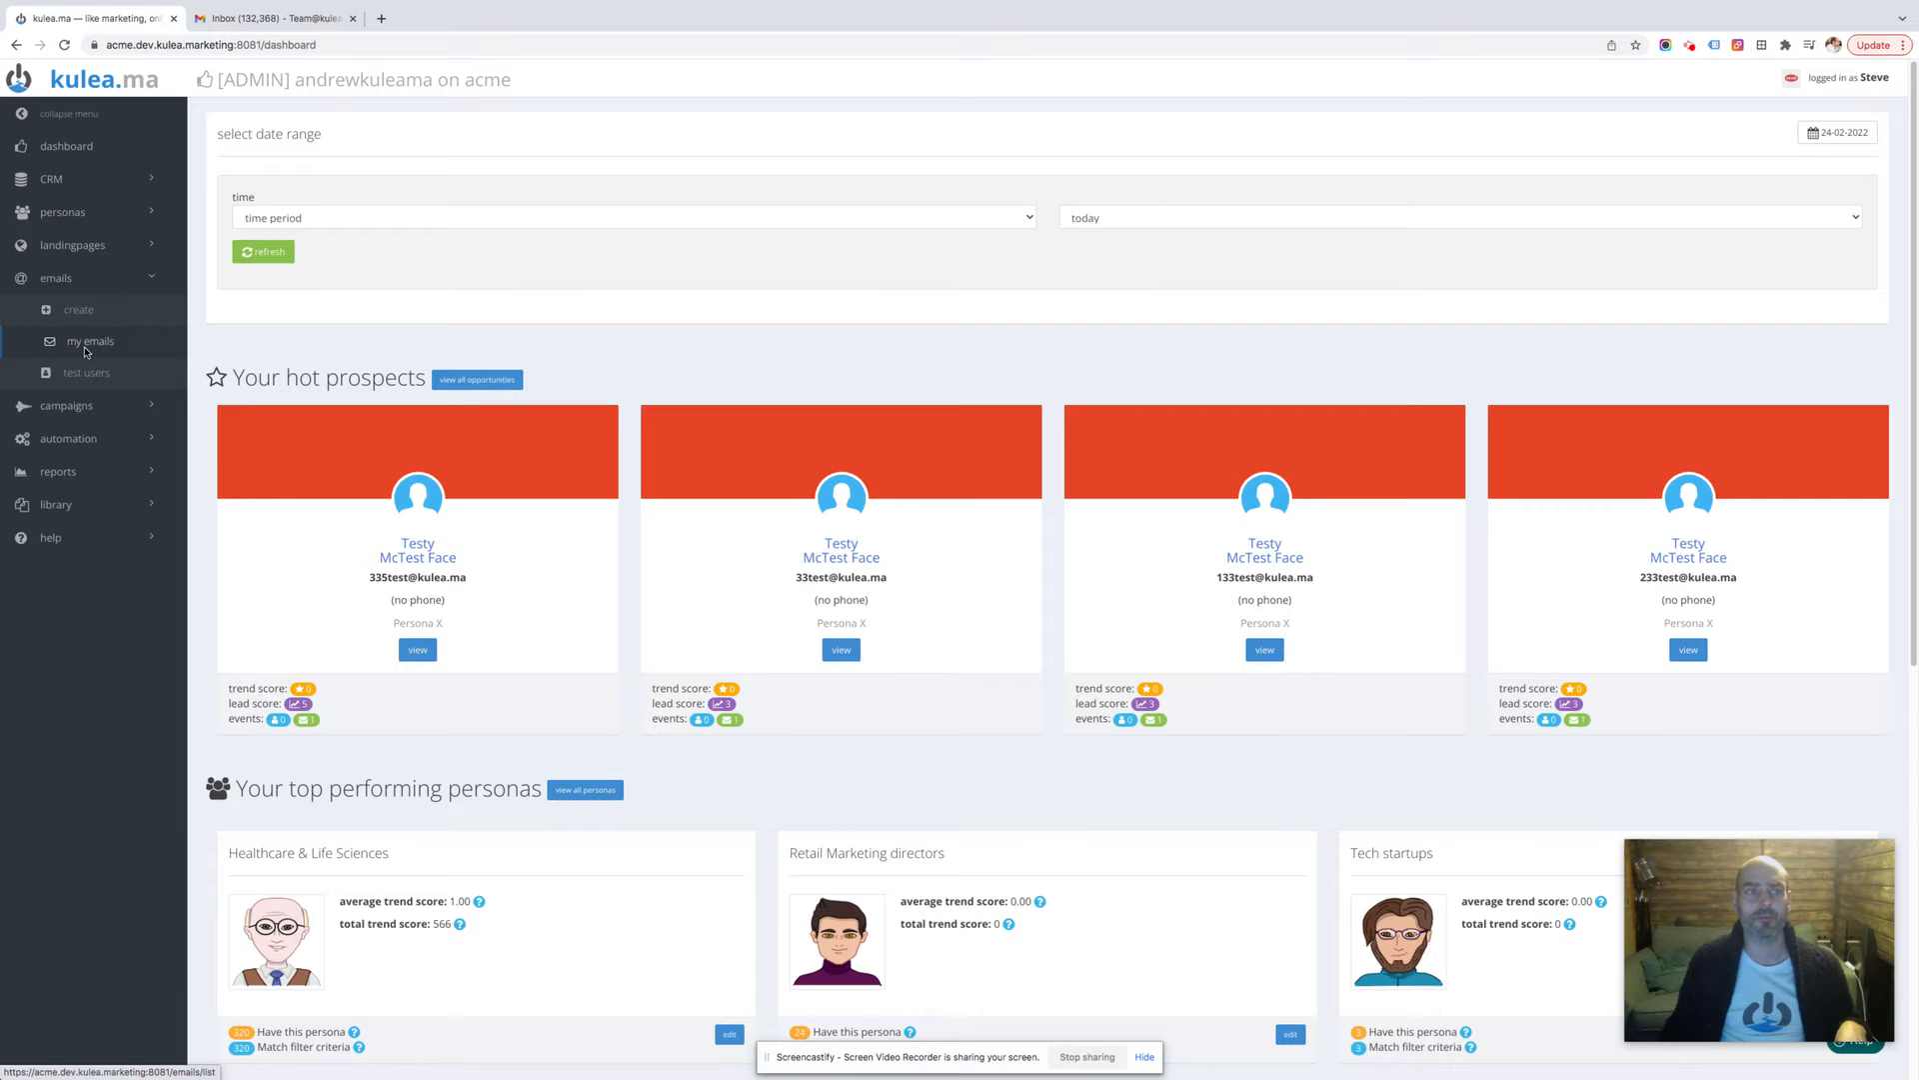
click(89, 340)
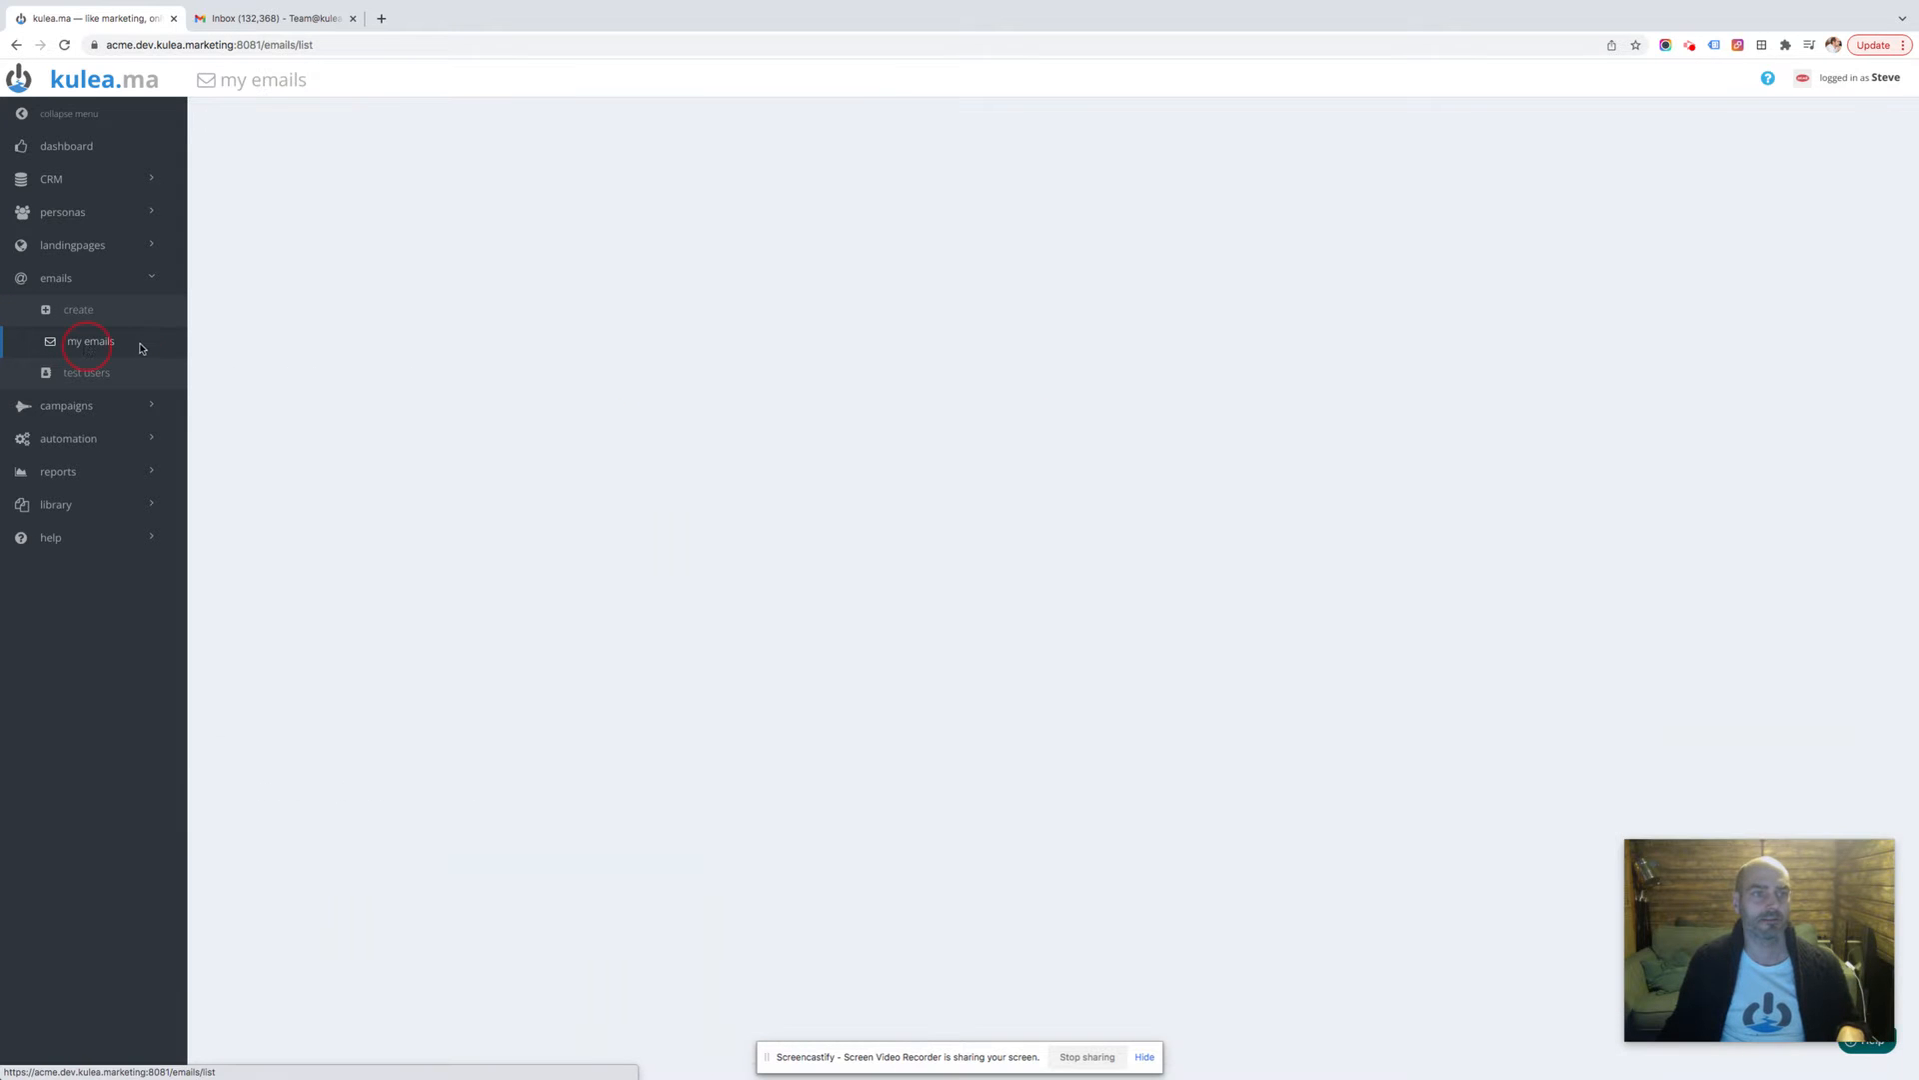
Step: Edit the Kulea branded email and browse its from address options
click(89, 340)
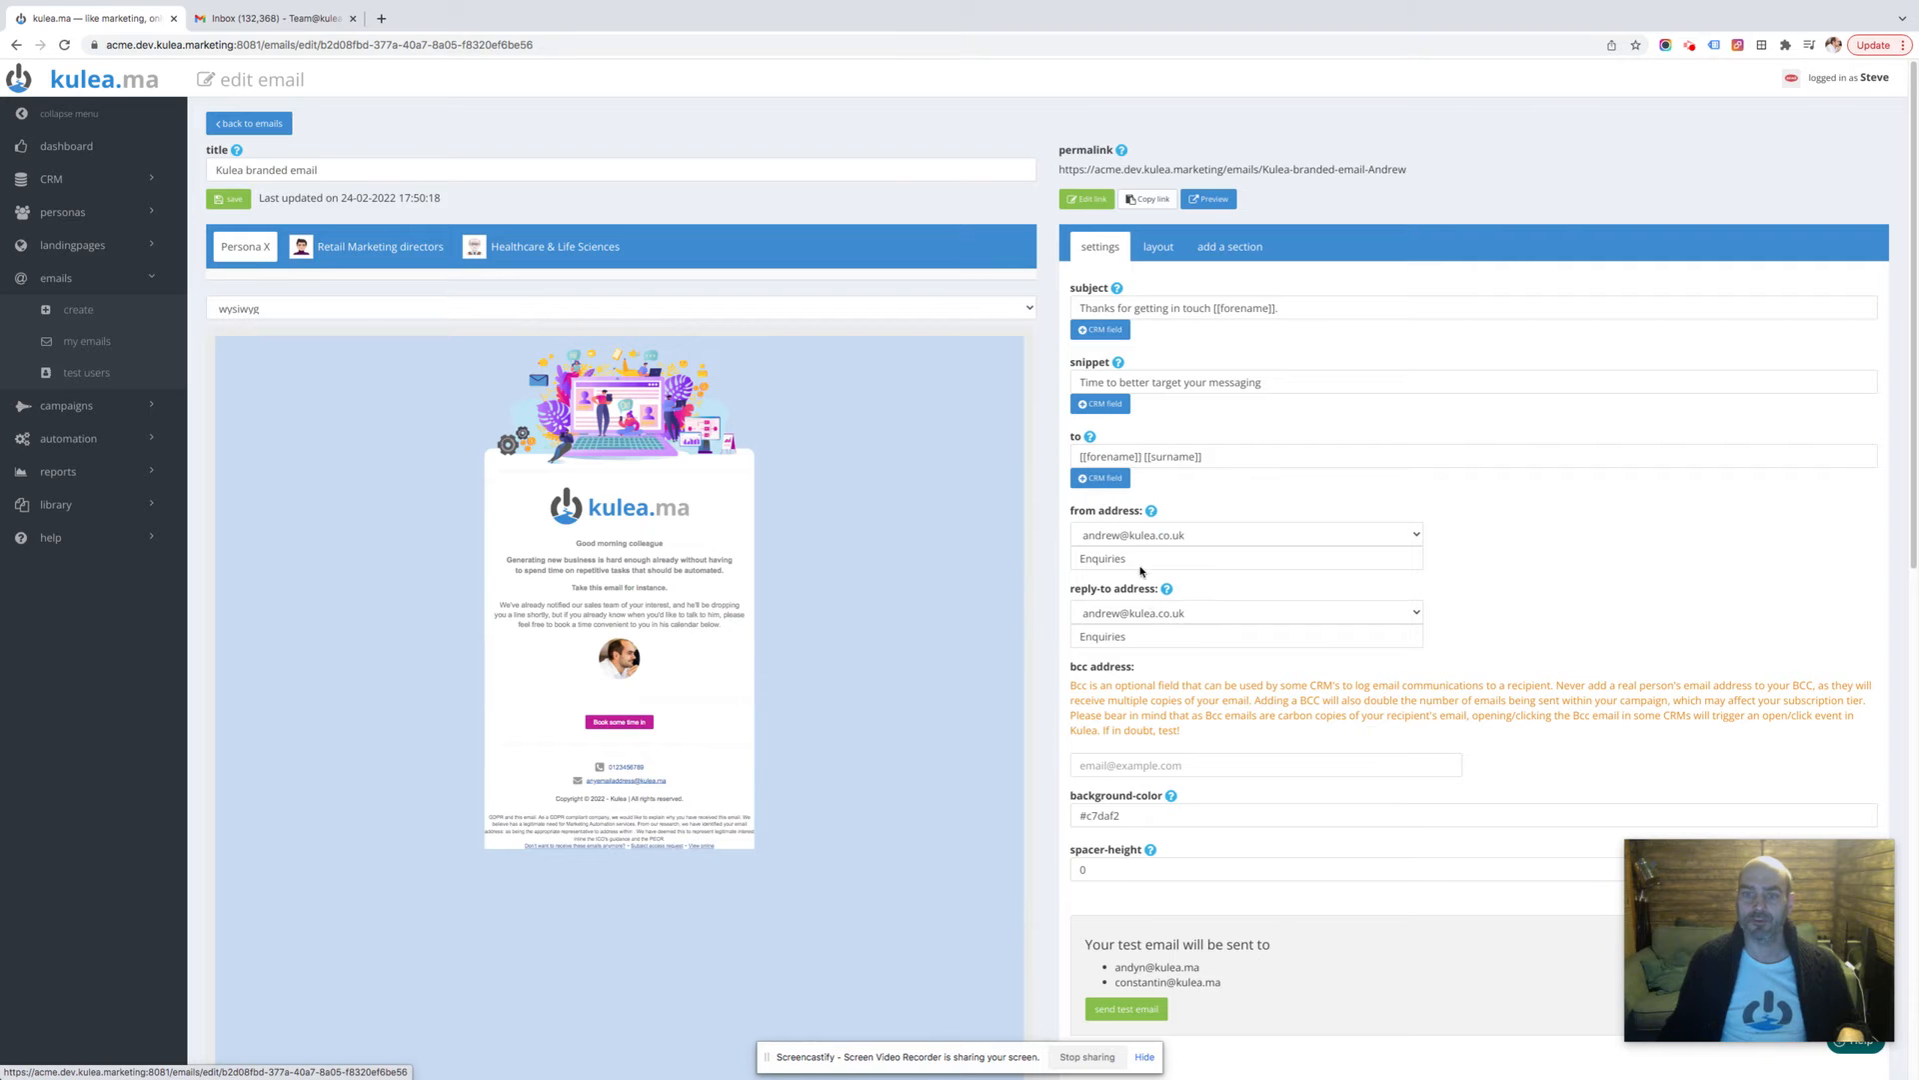
click(1243, 534)
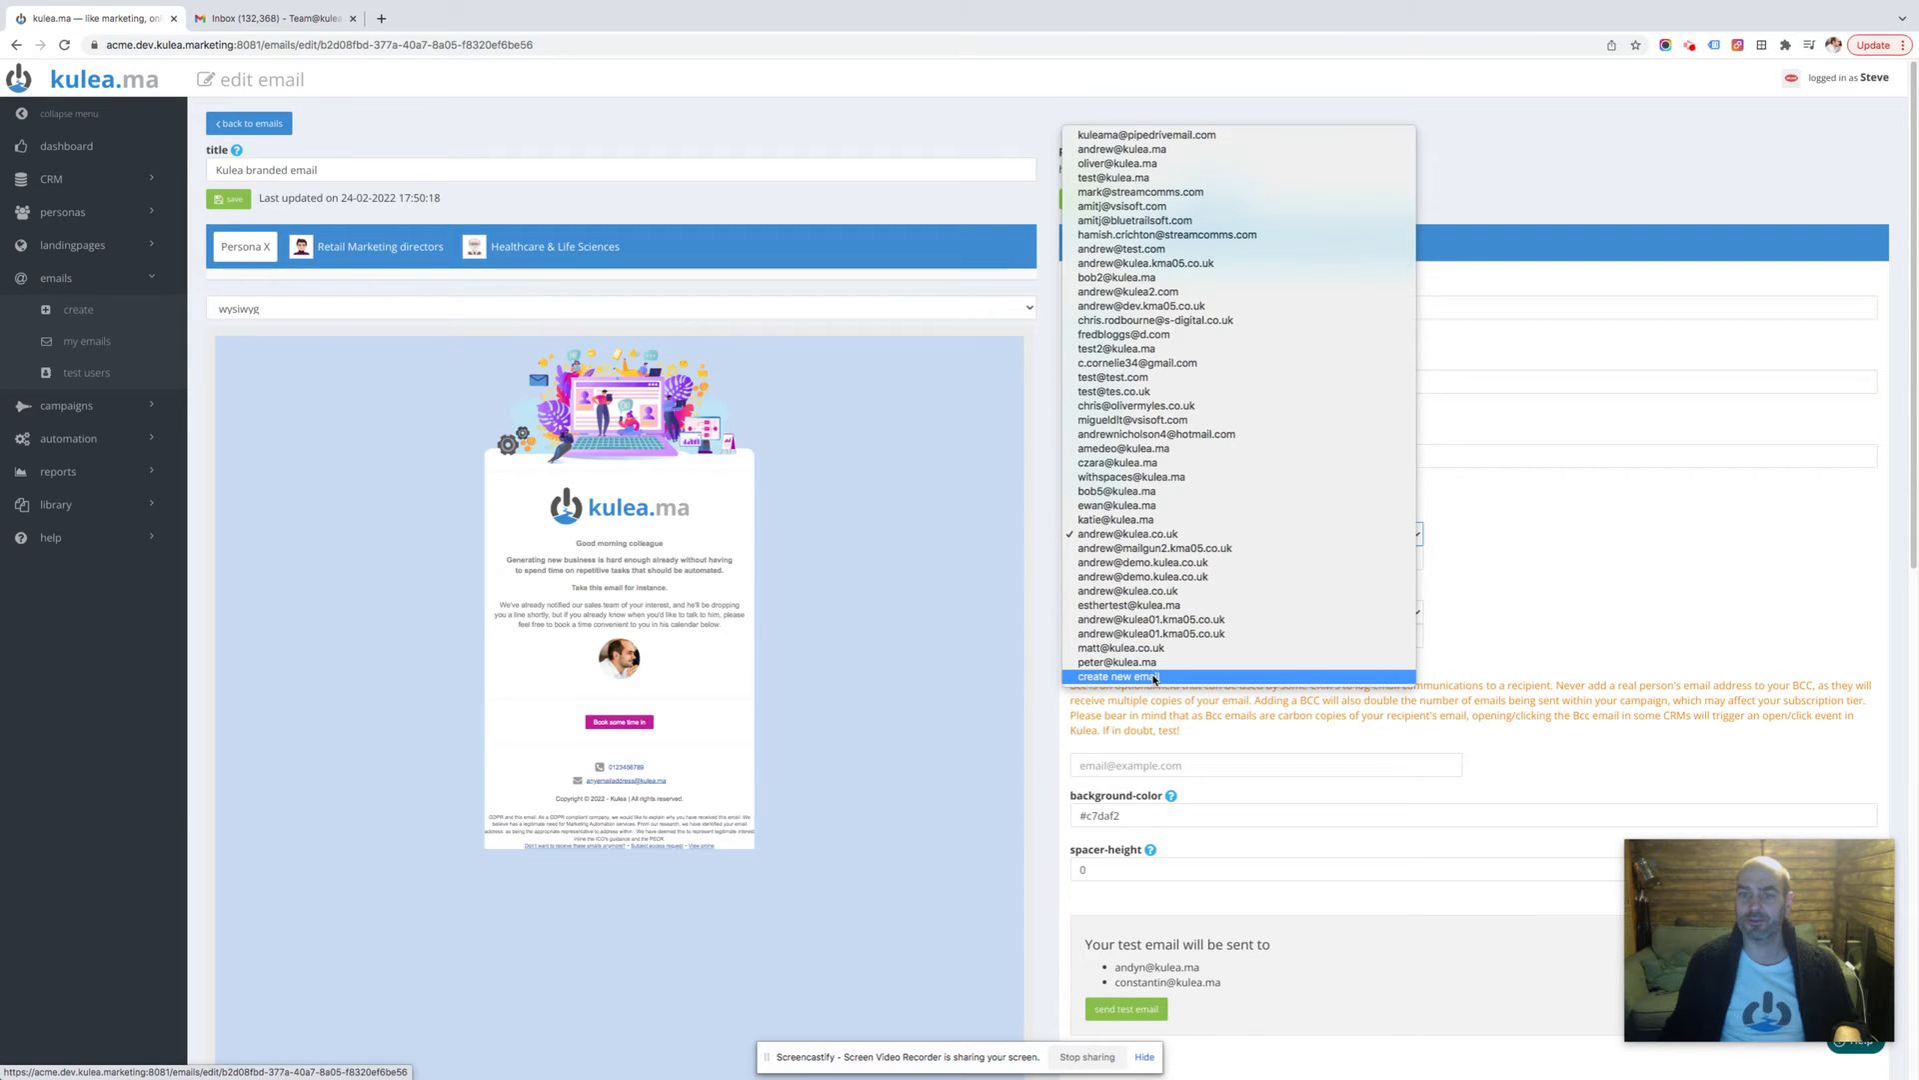
click(1139, 676)
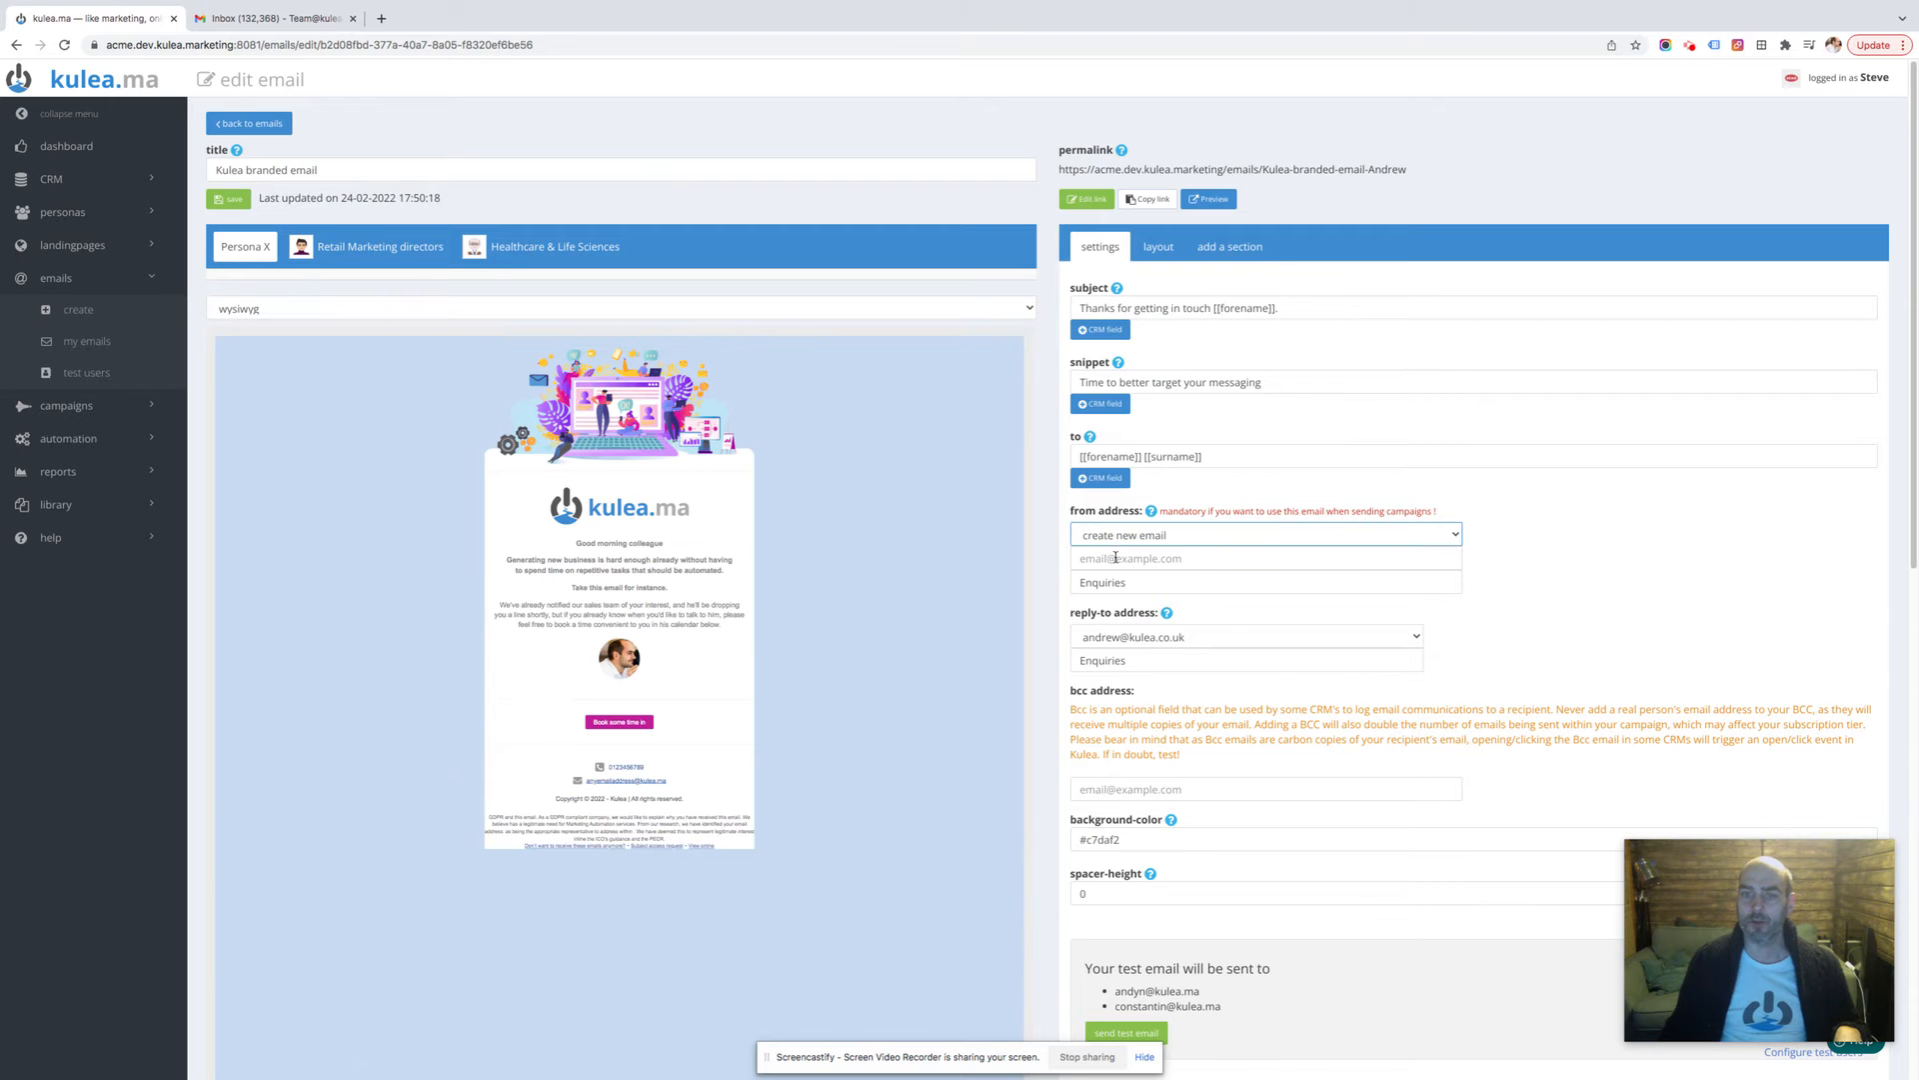
click(1262, 558)
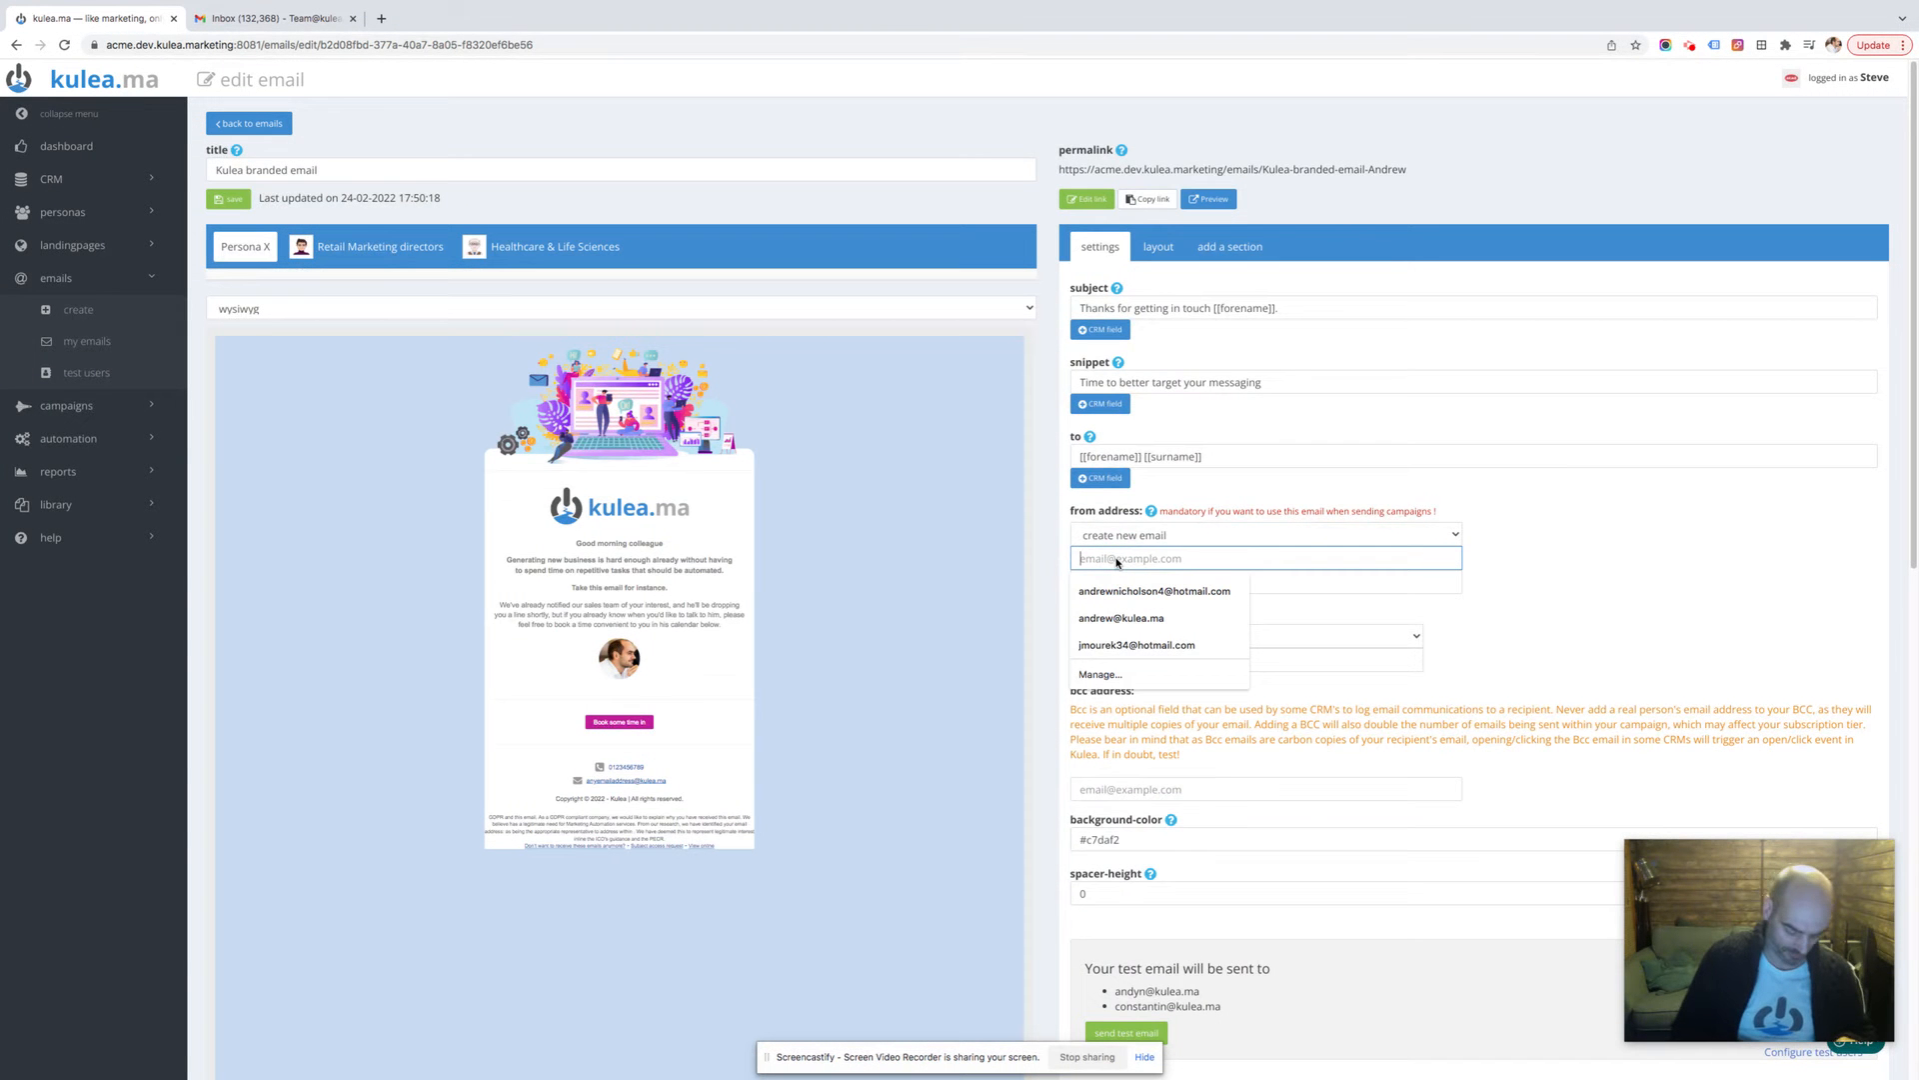
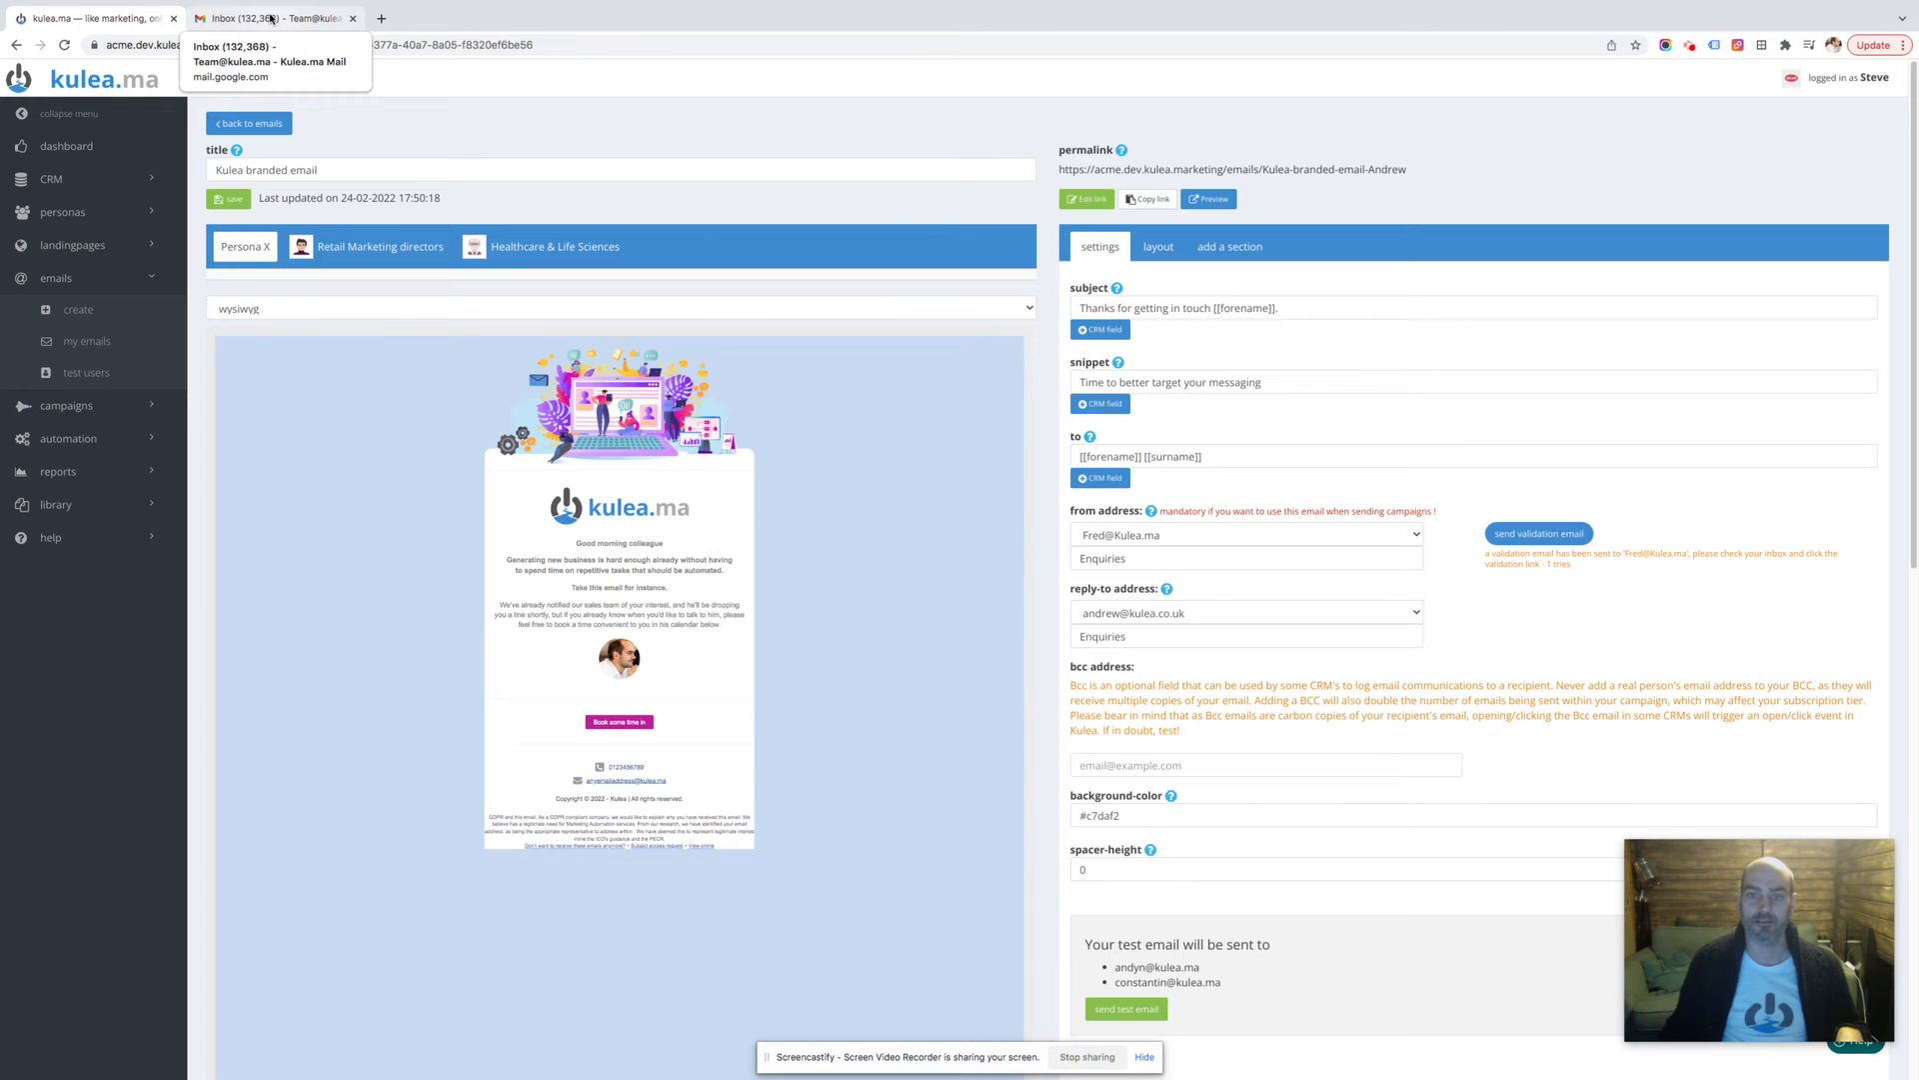
click(269, 17)
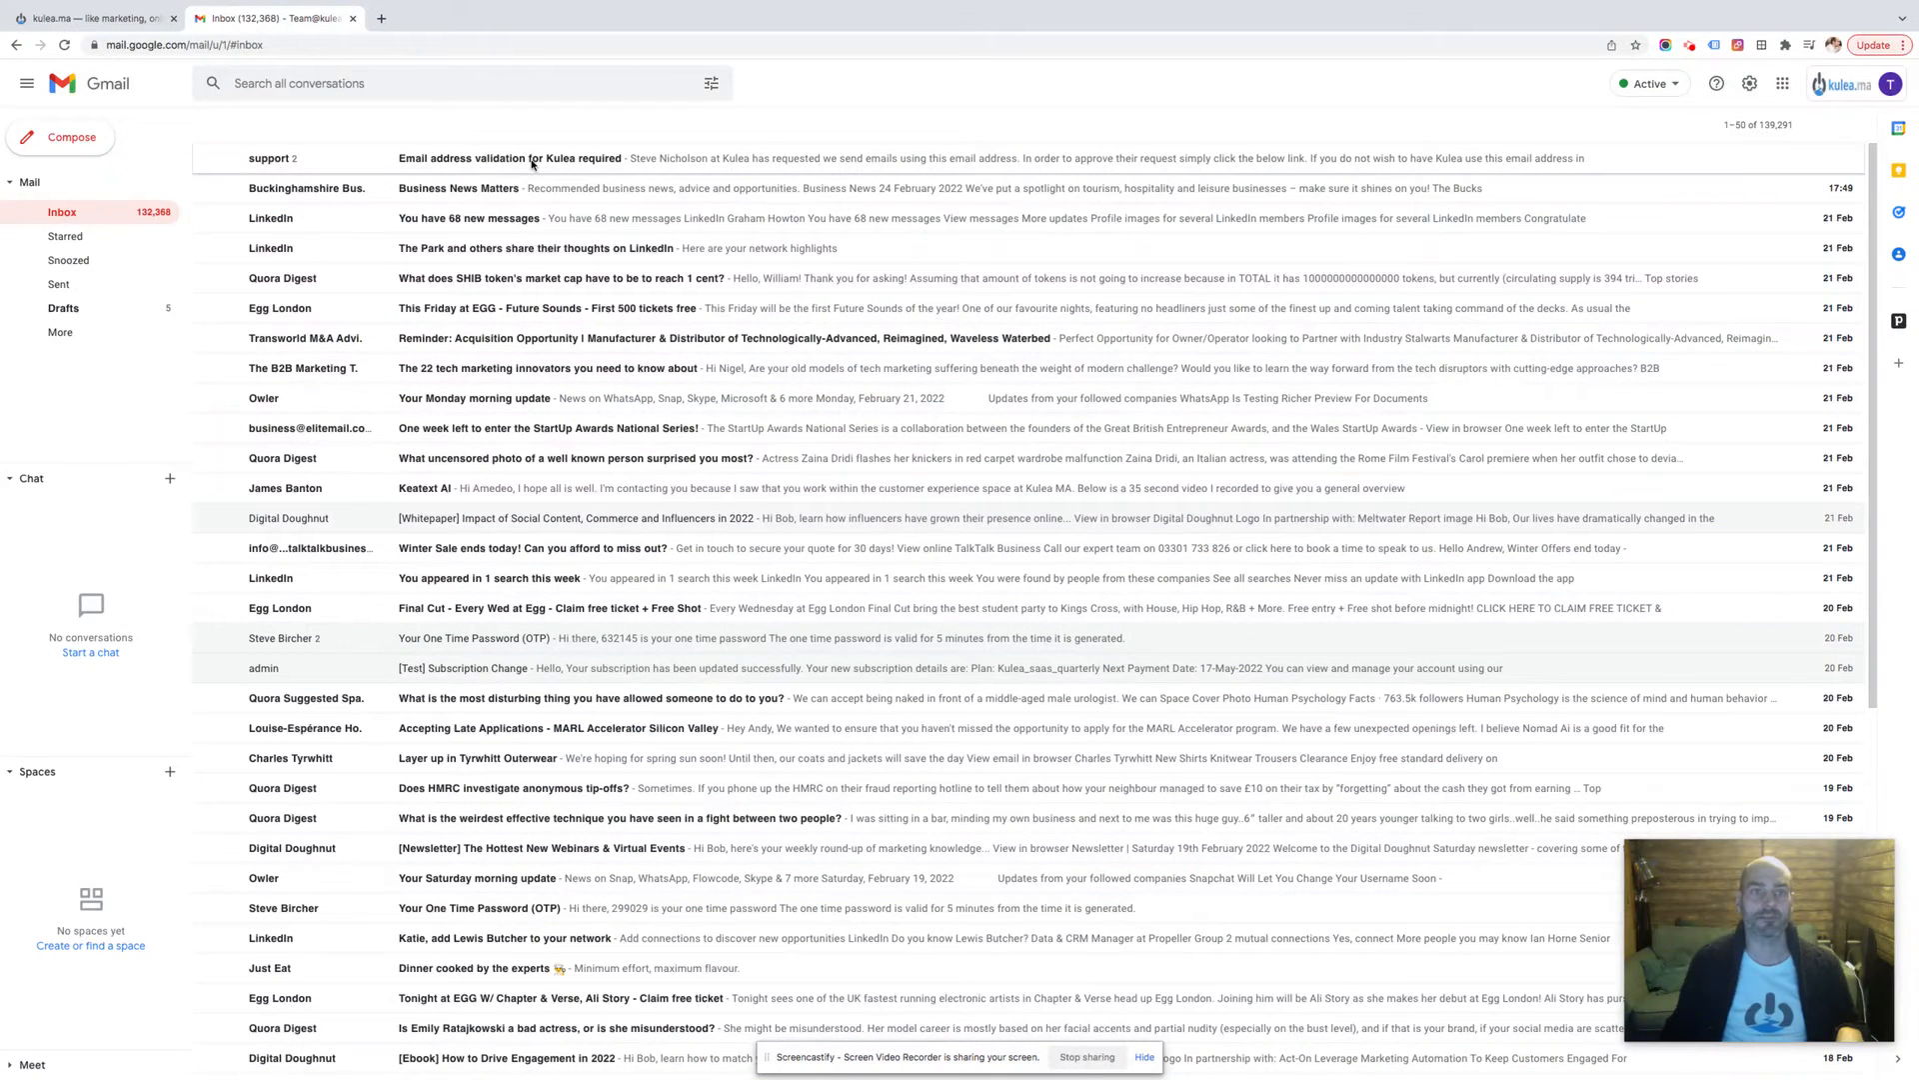
click(511, 158)
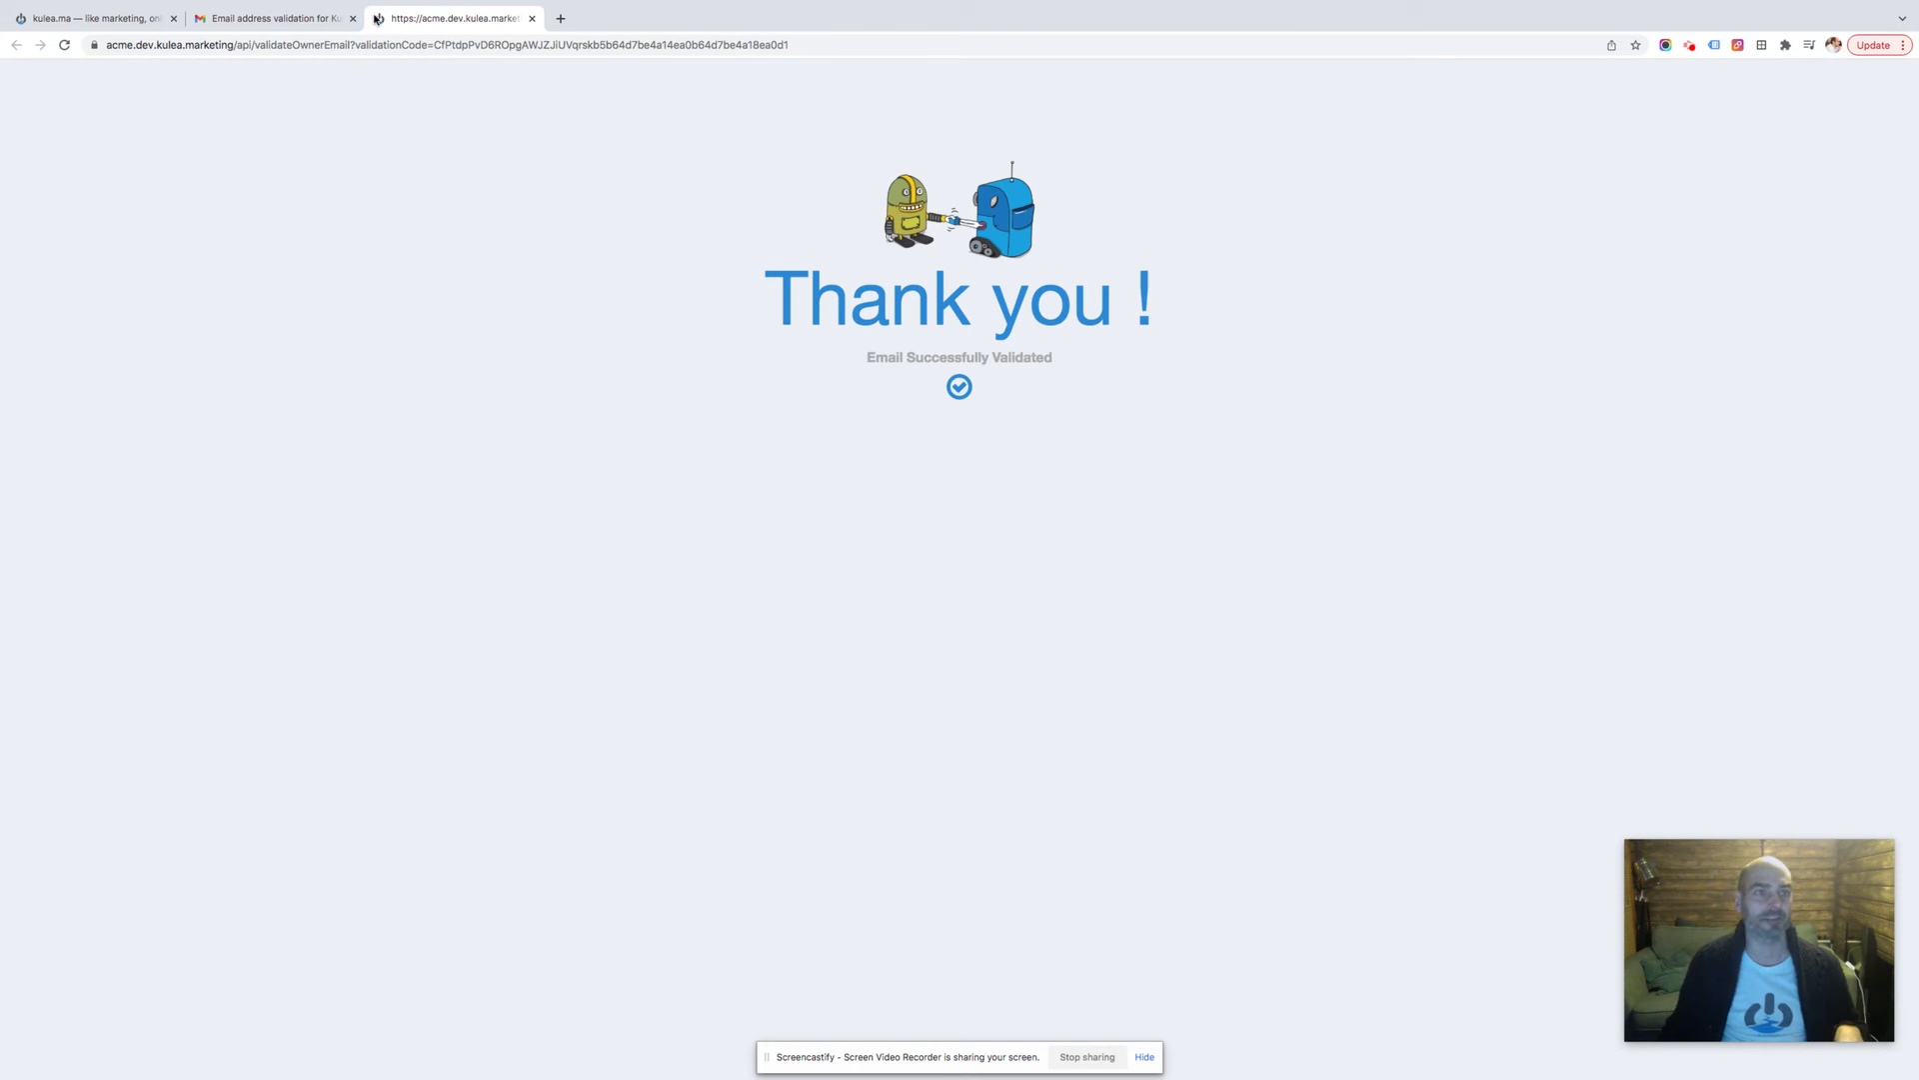
click(271, 17)
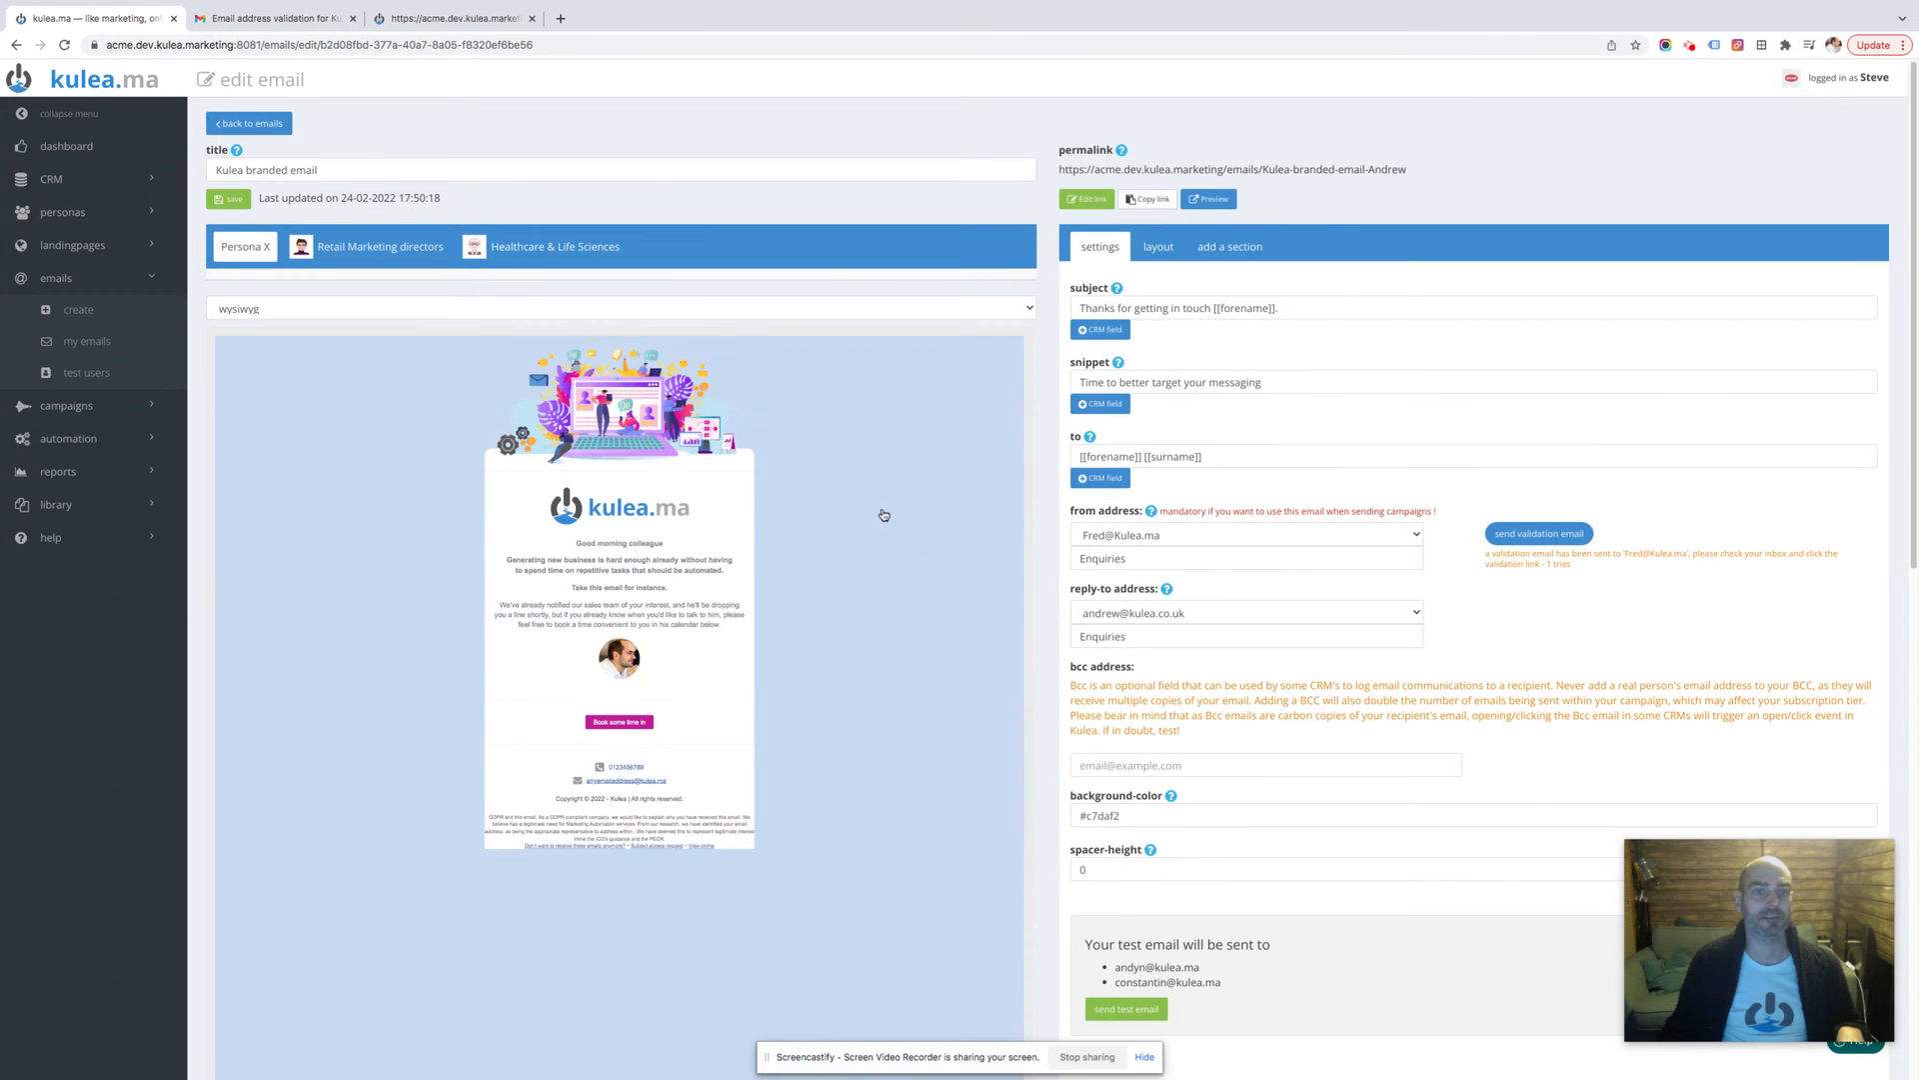
click(88, 372)
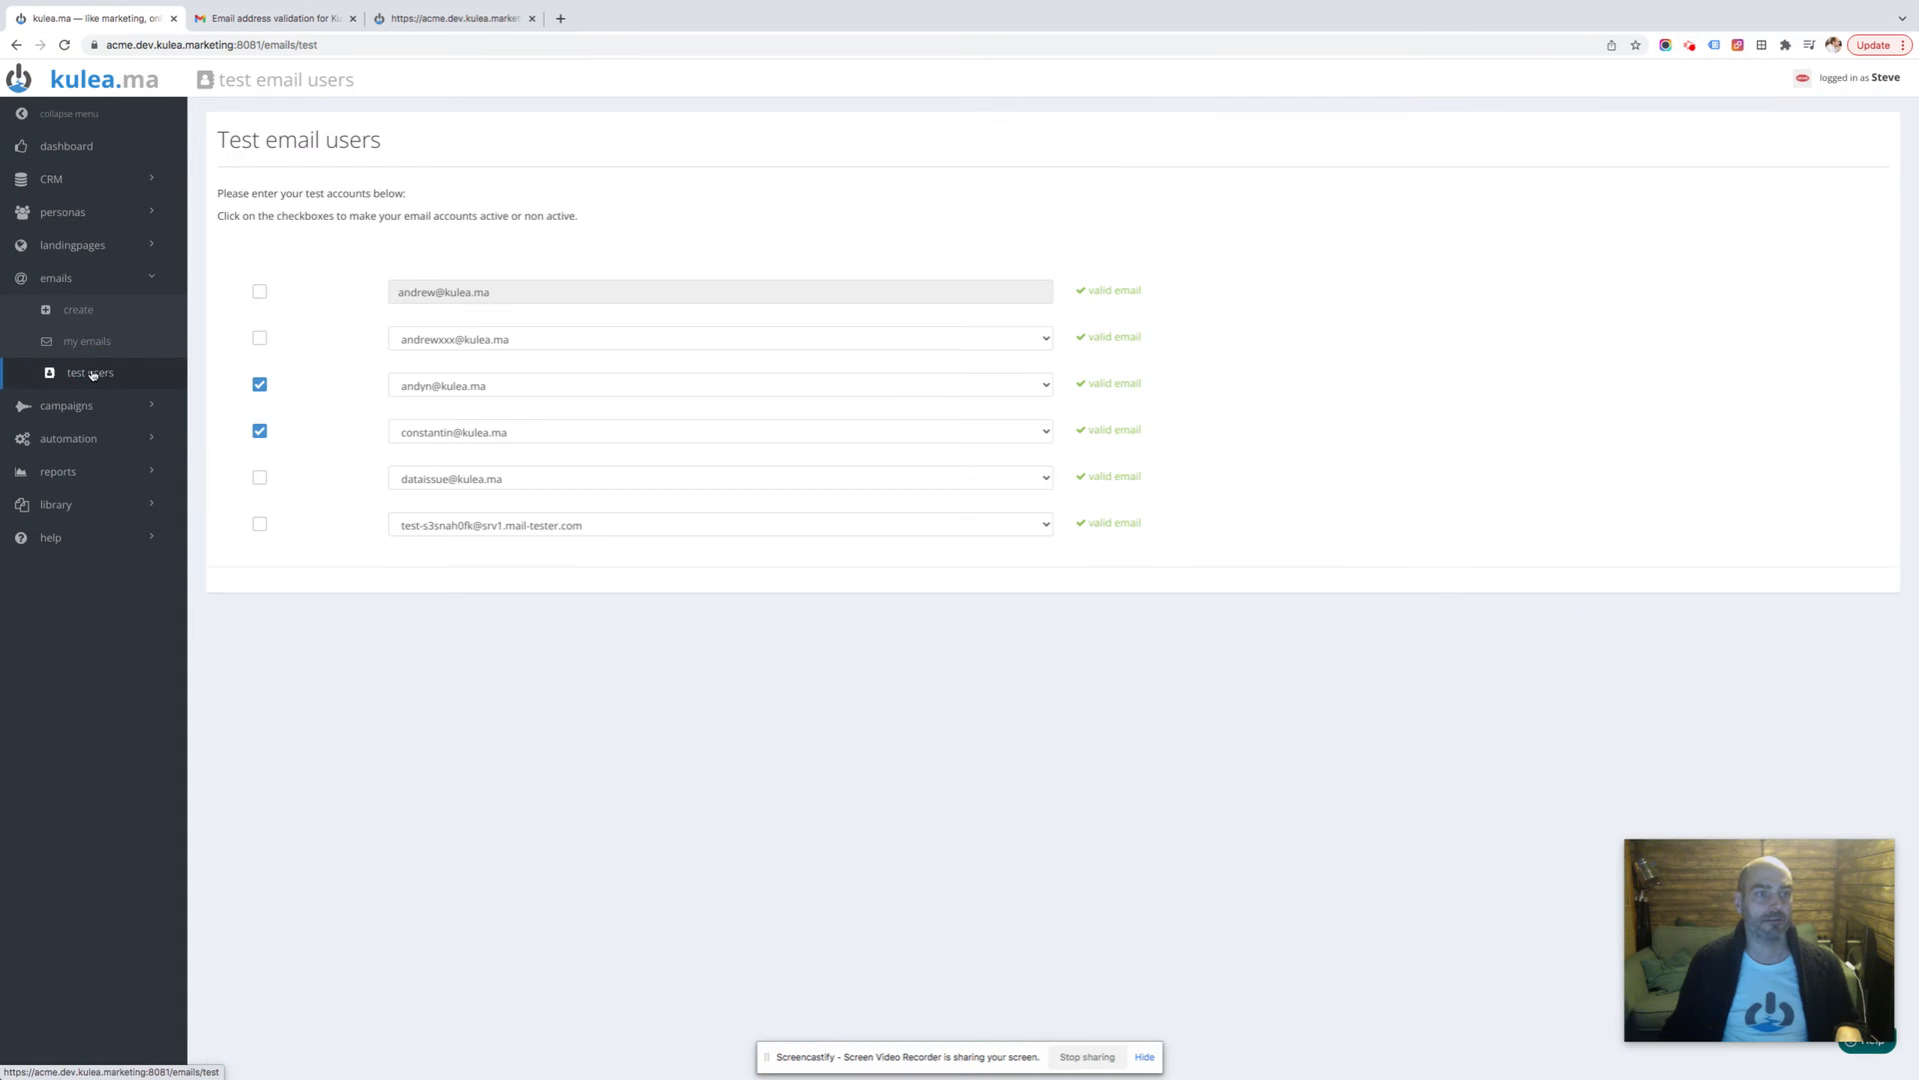
Step: Reopen the Kulea branded email editor from the My Emails list
click(87, 340)
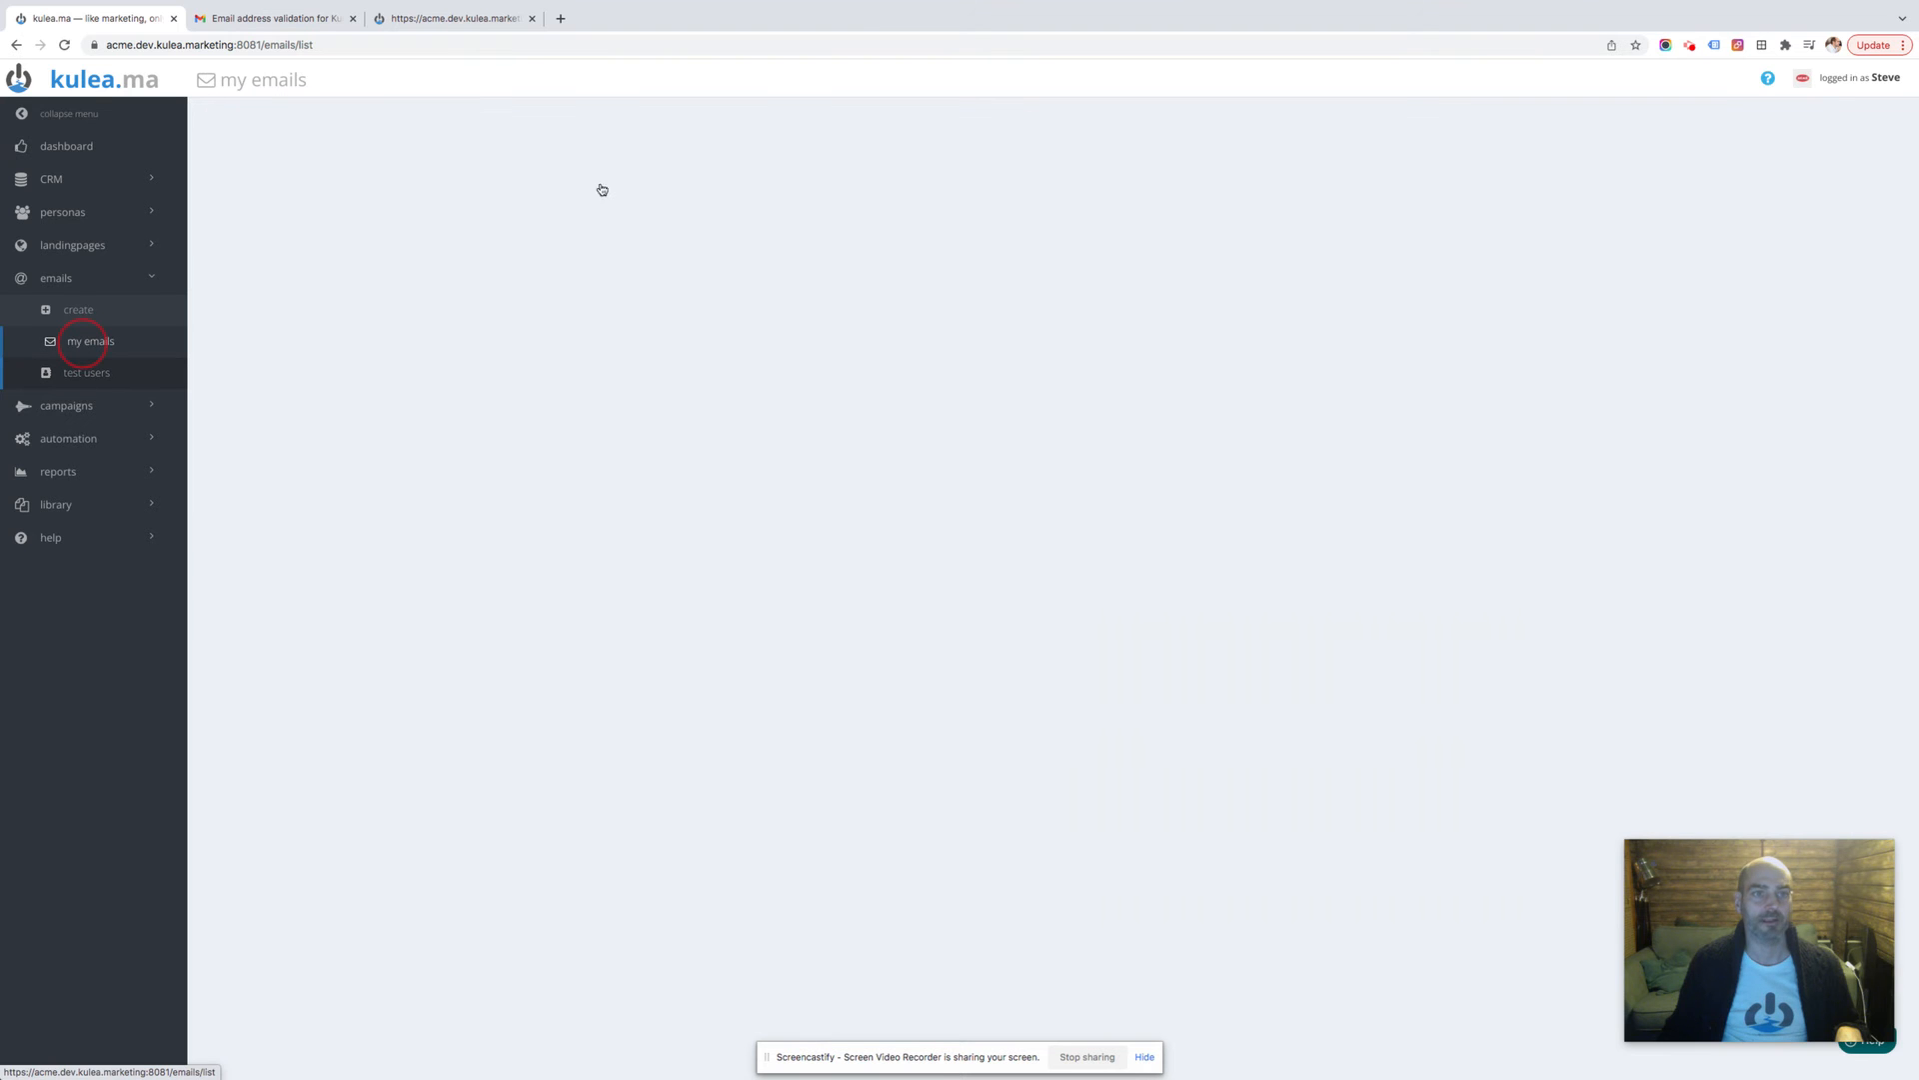
click(88, 340)
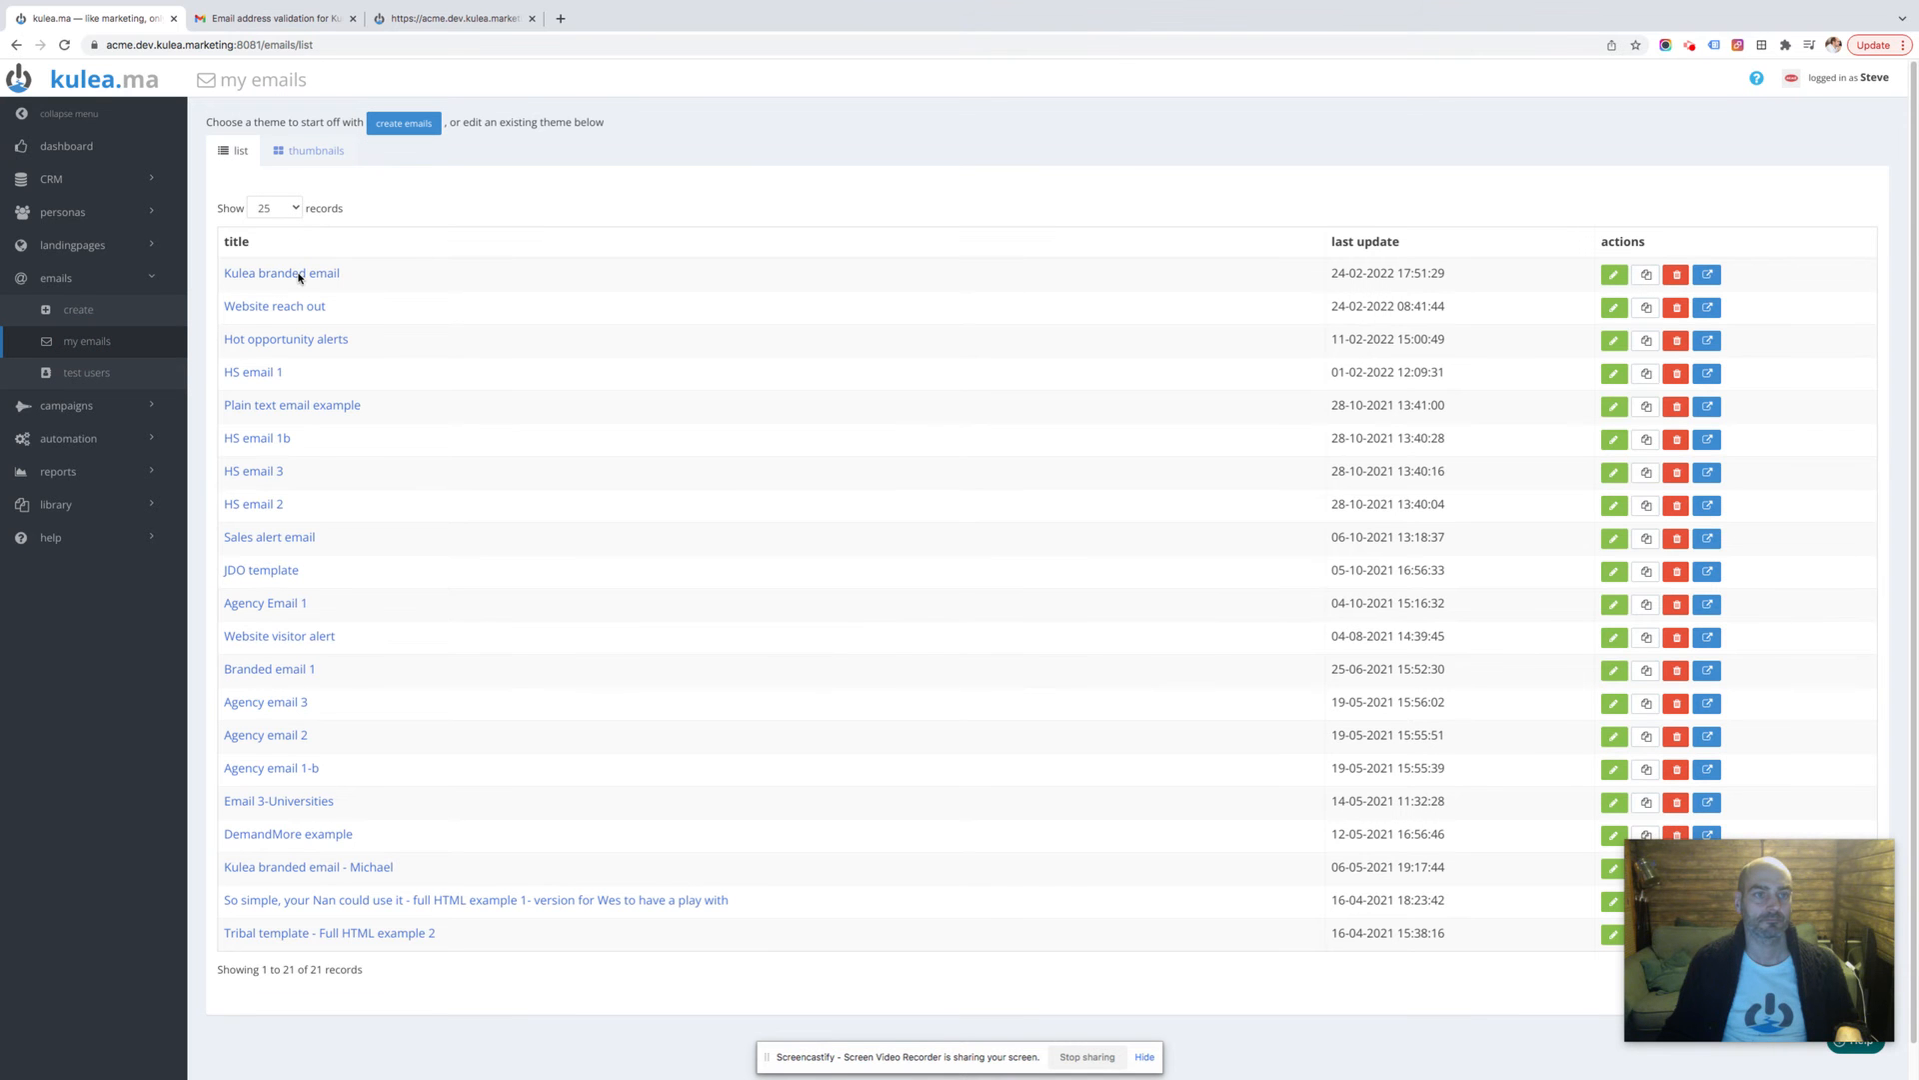
click(282, 271)
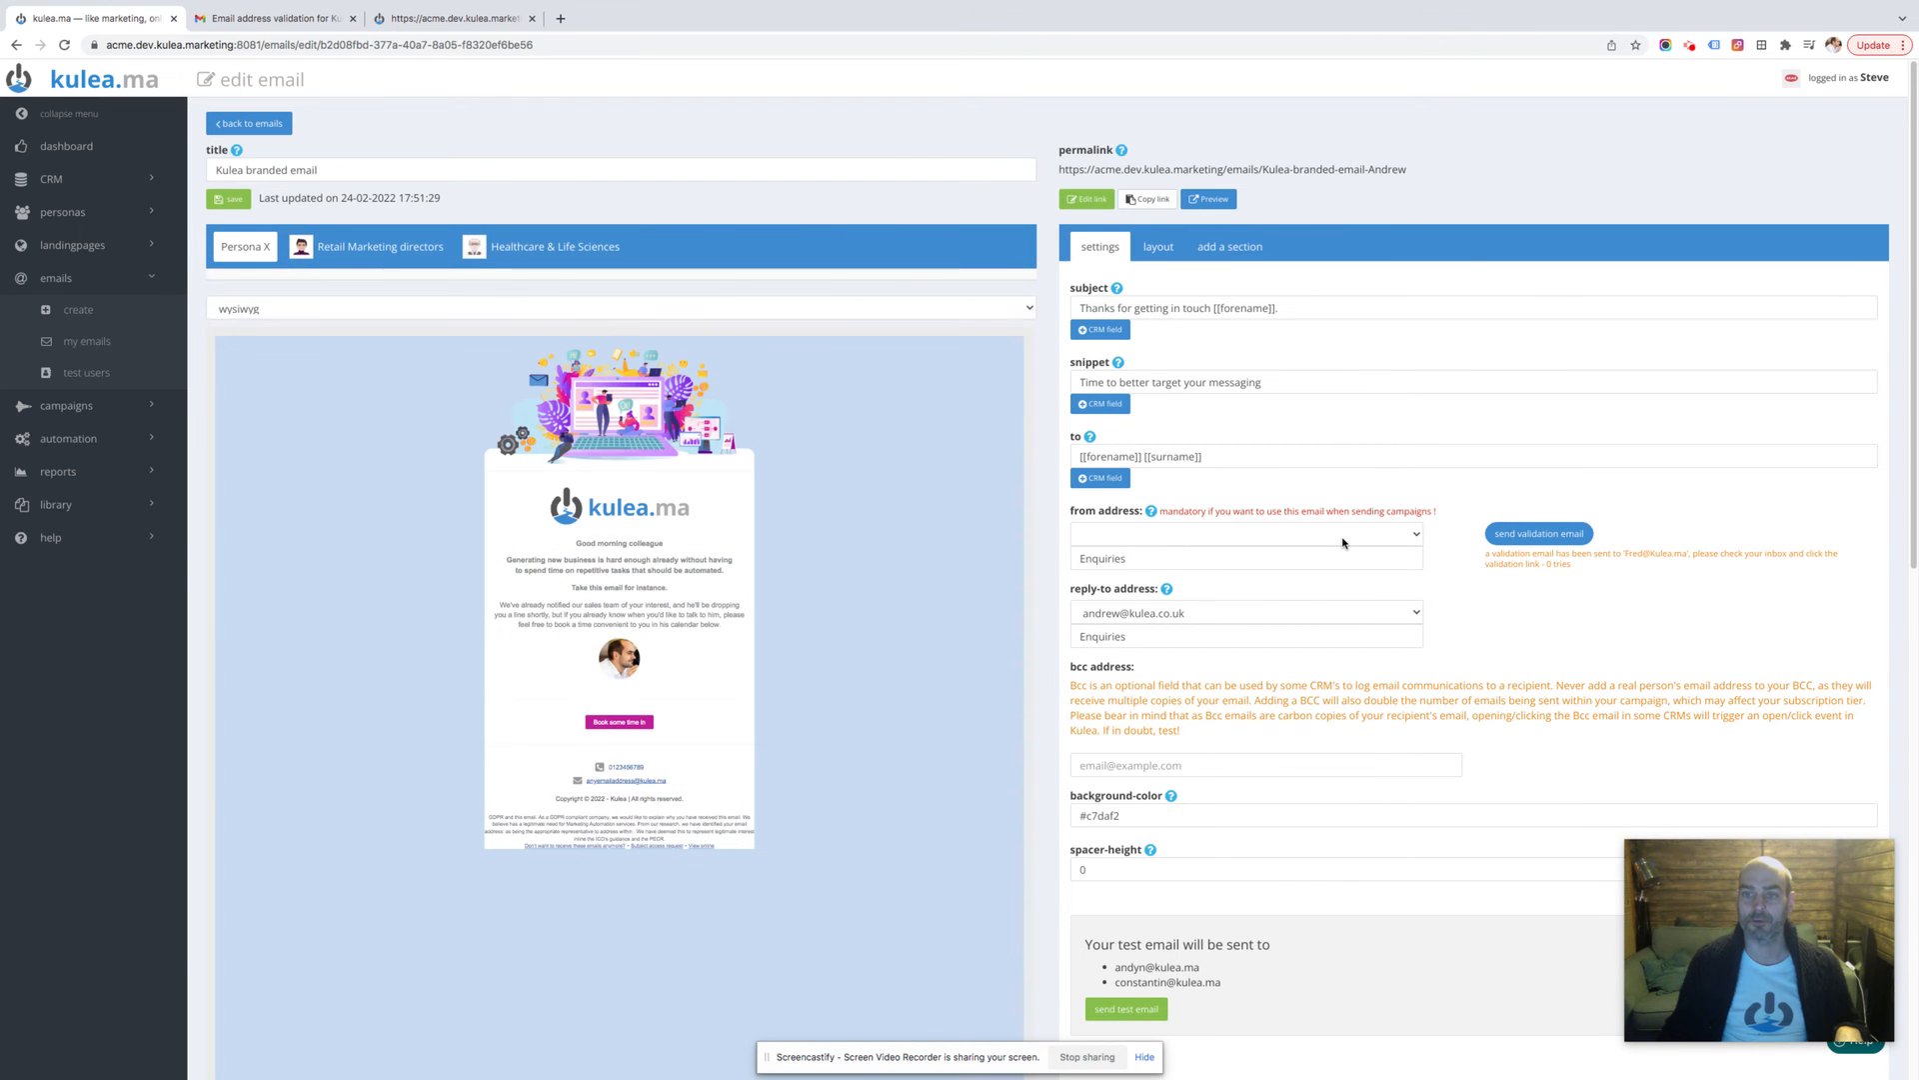
click(1243, 534)
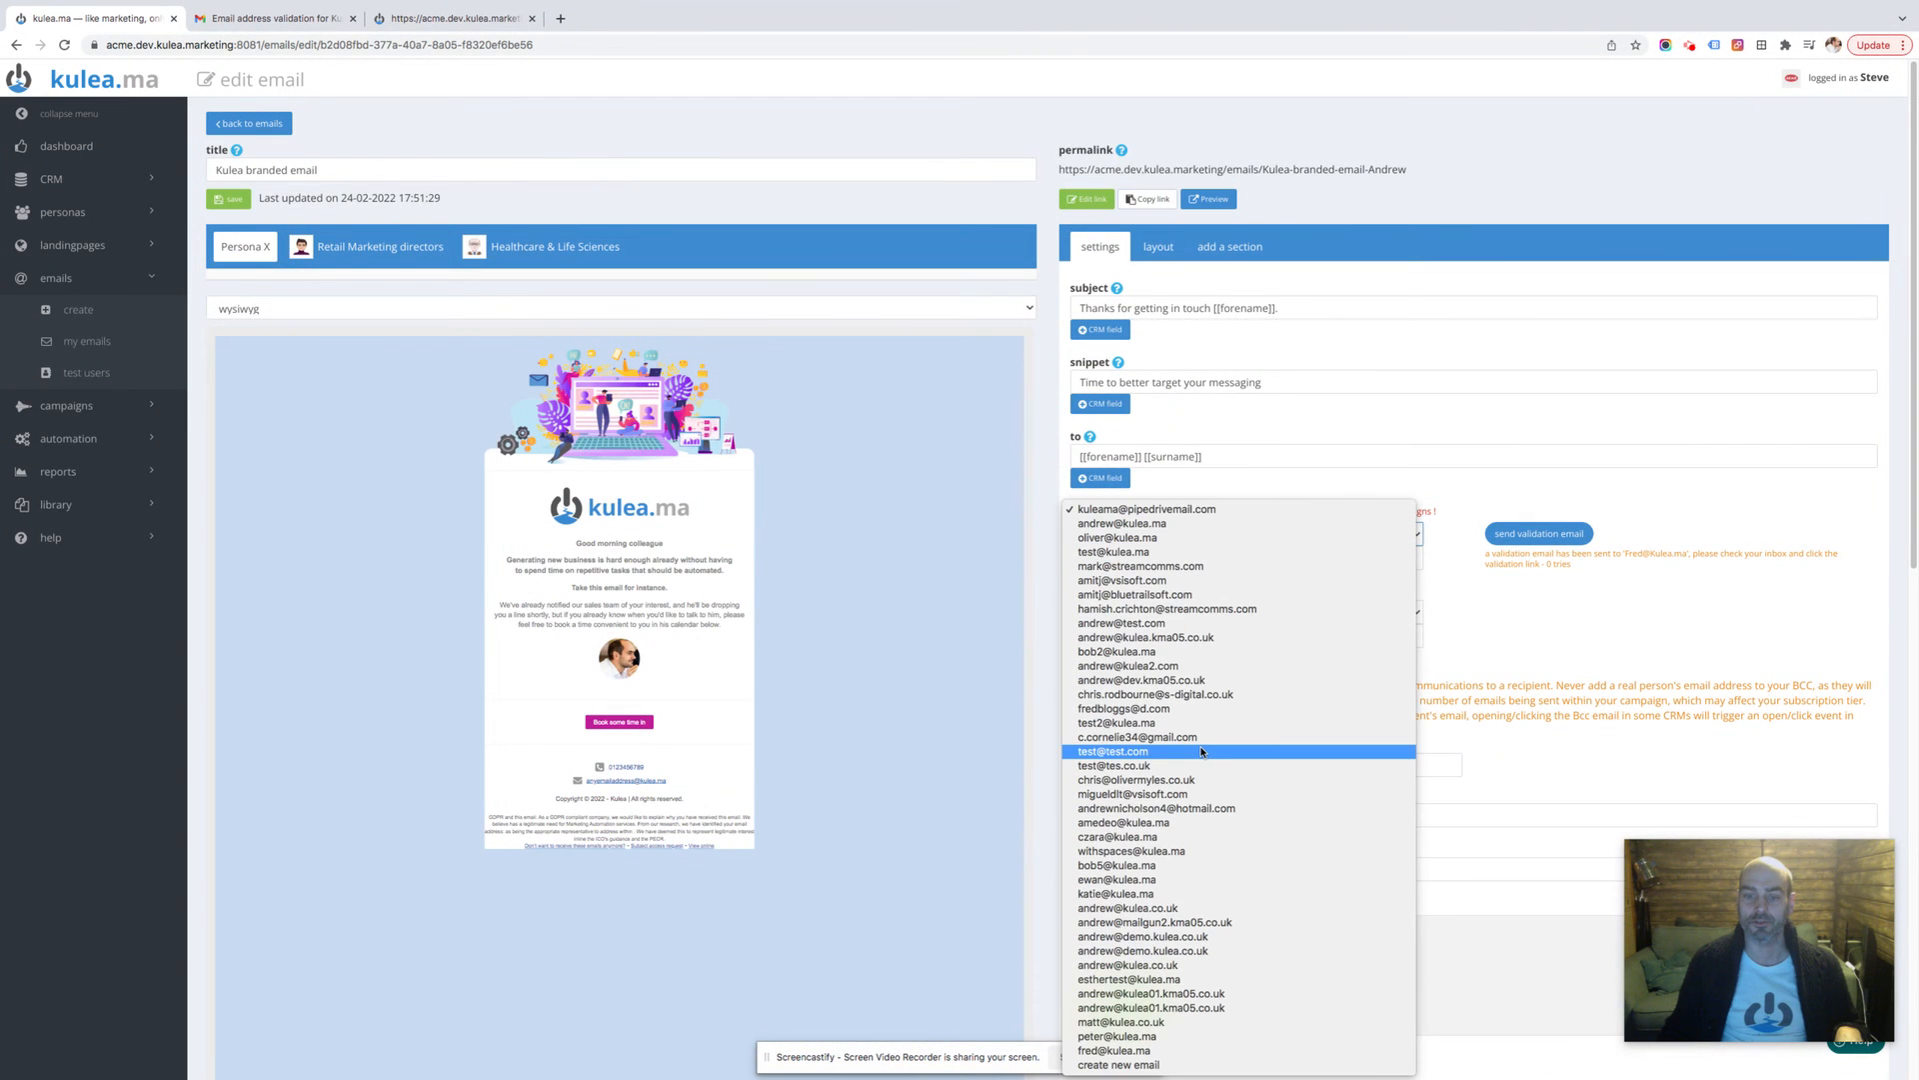
mouse_move(1112, 1050)
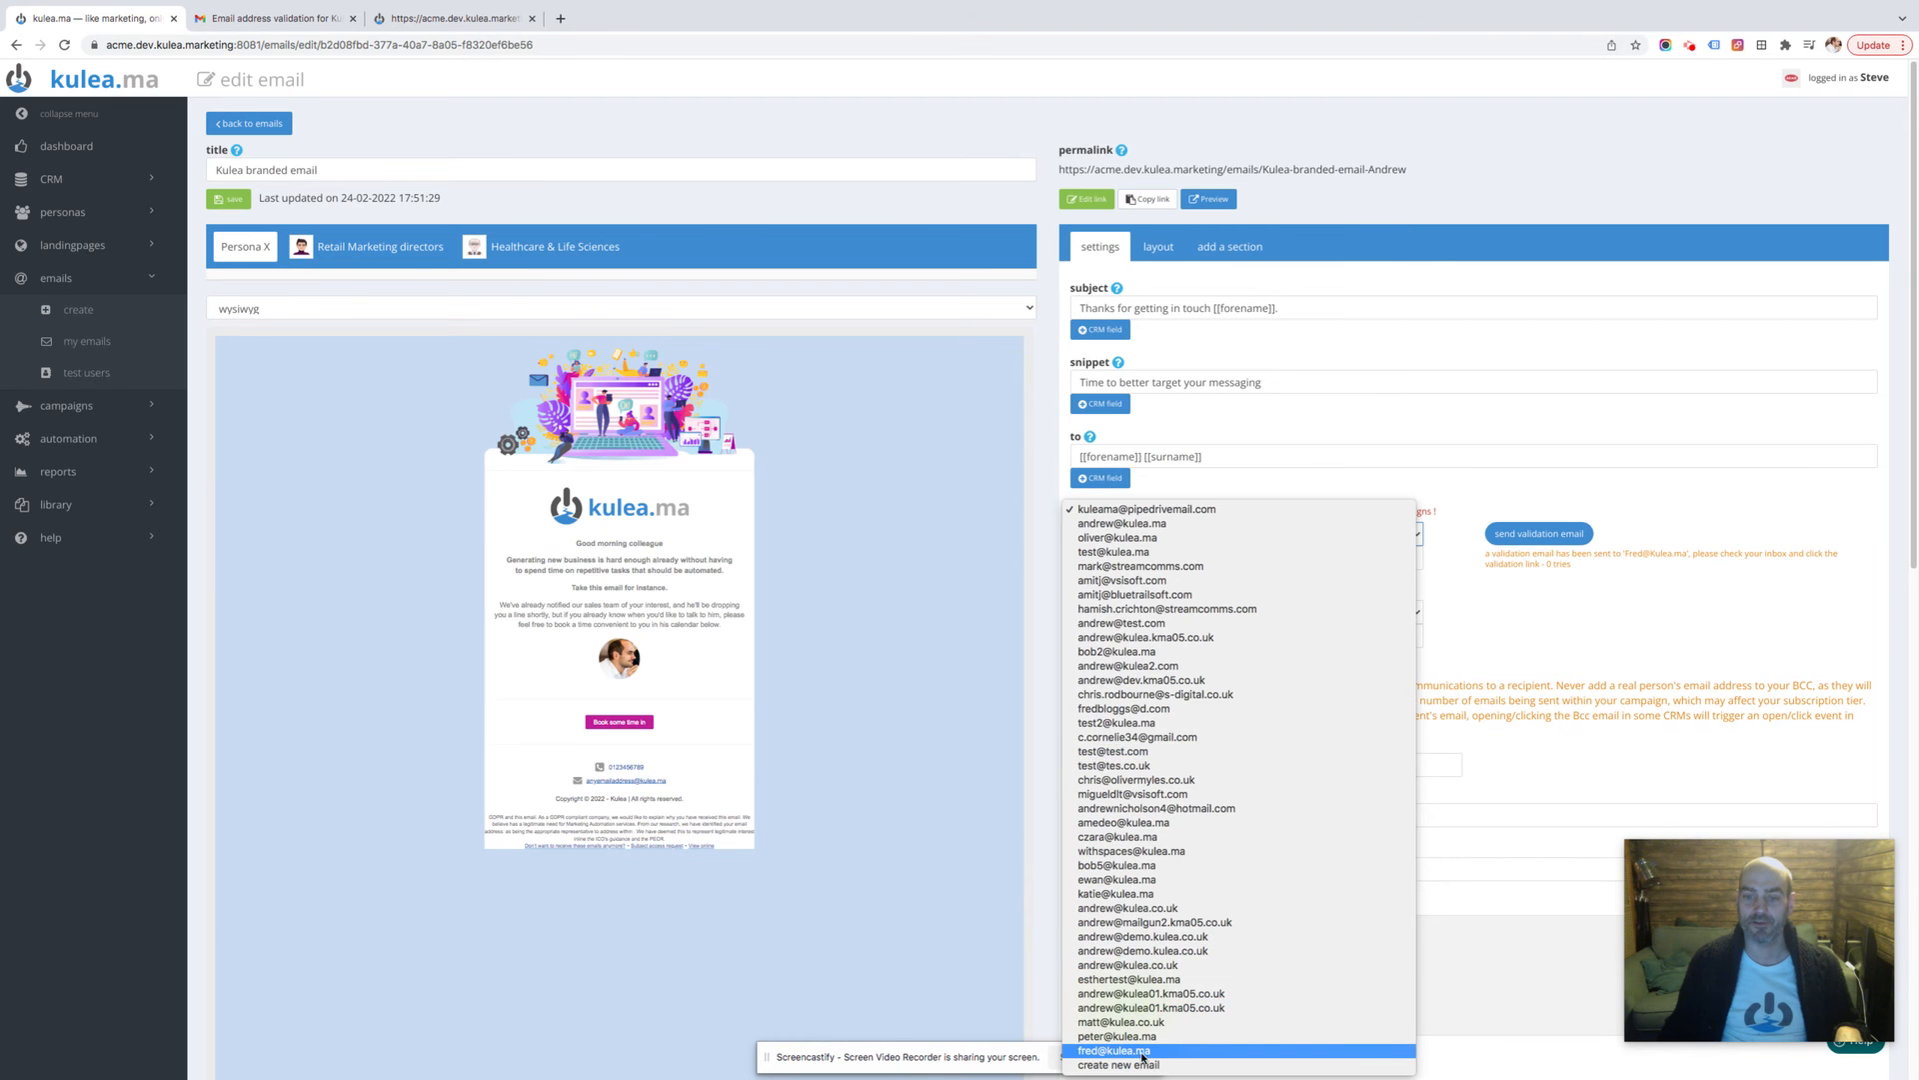
click(1113, 1050)
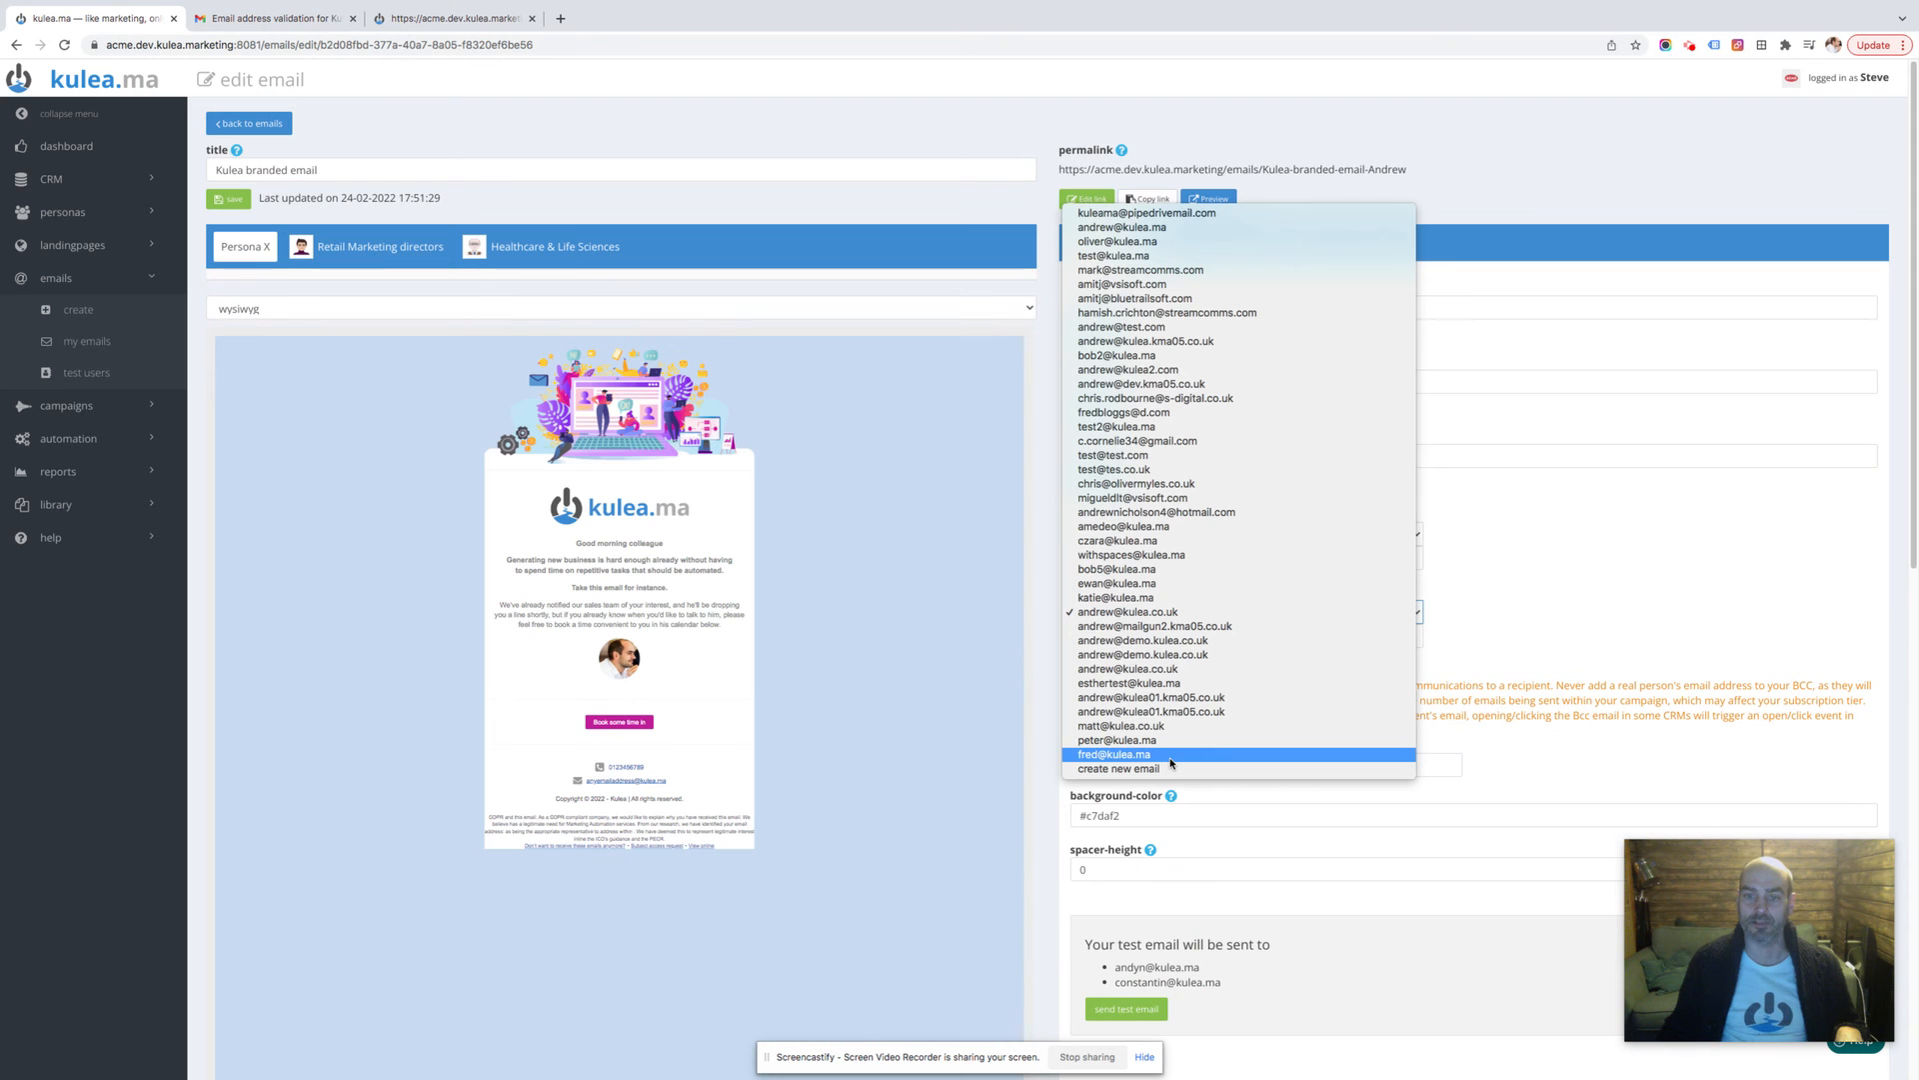
click(1112, 753)
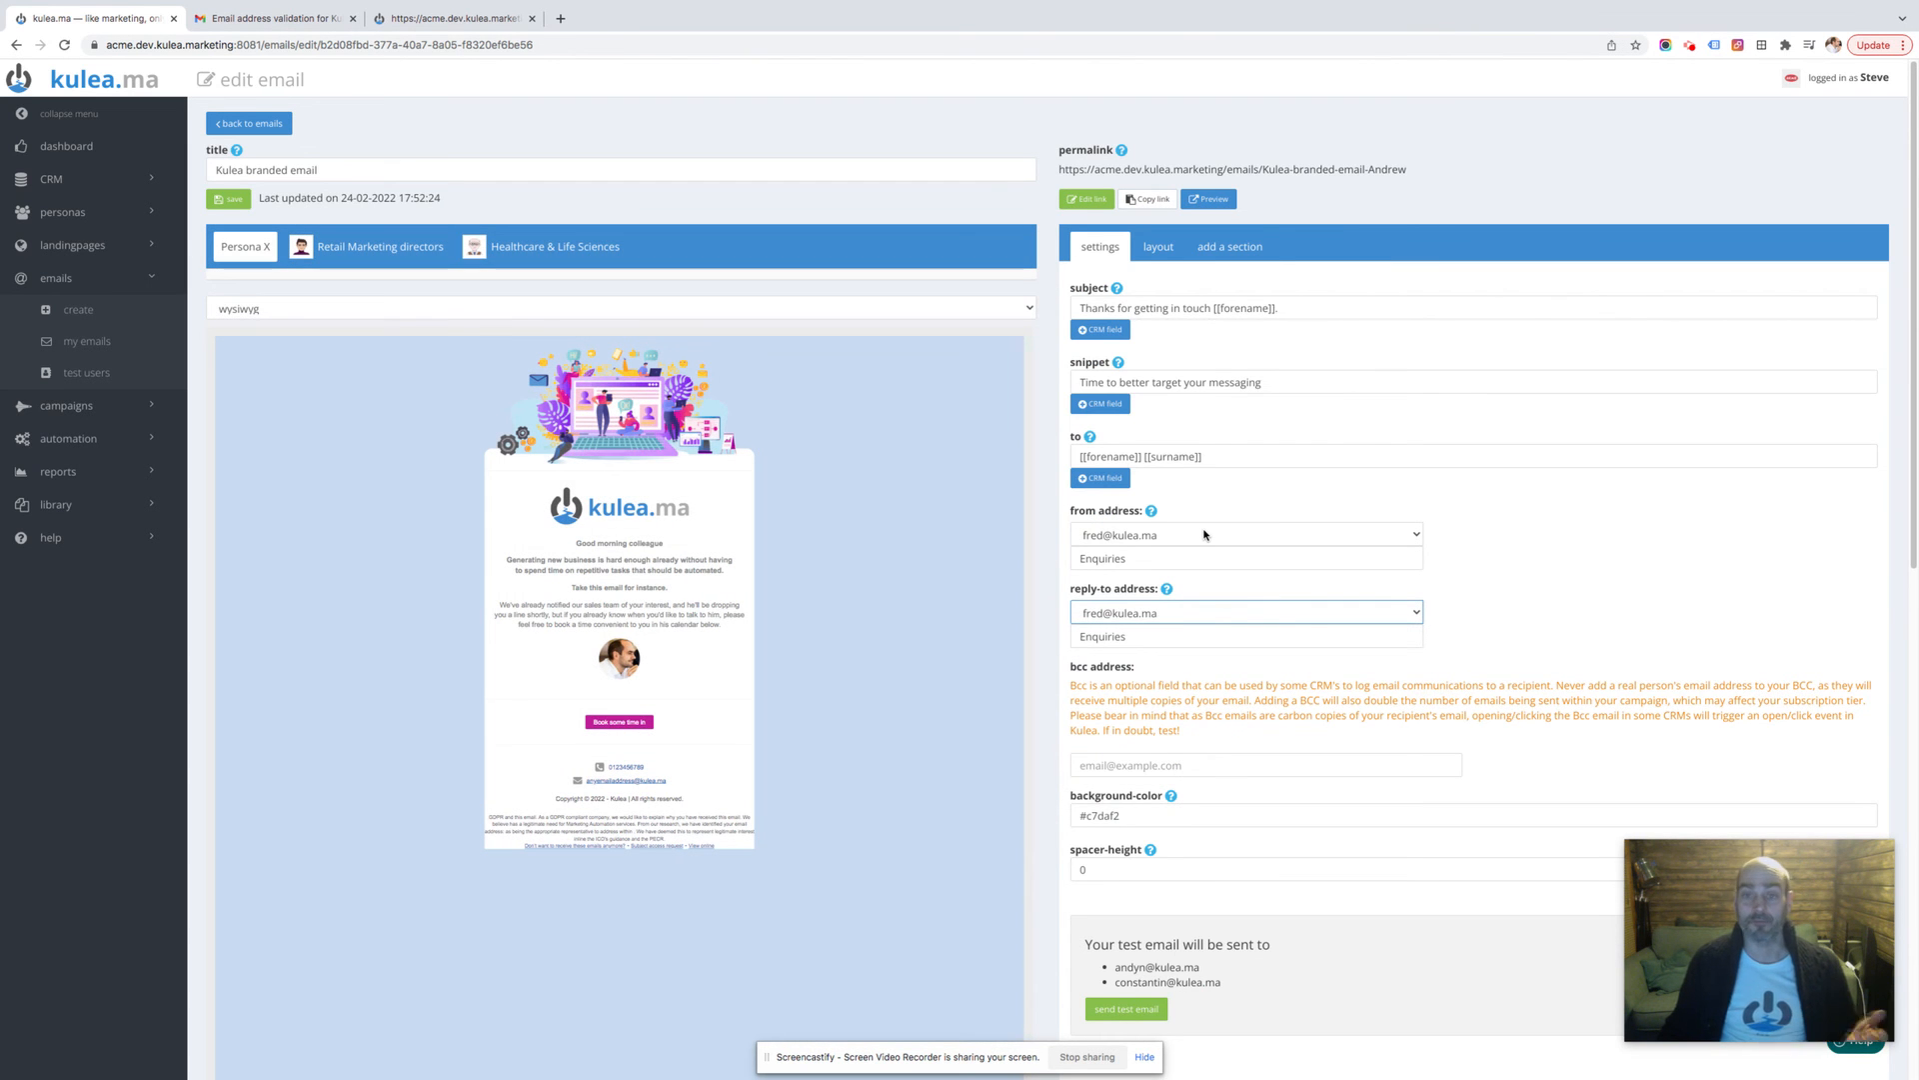
click(1243, 534)
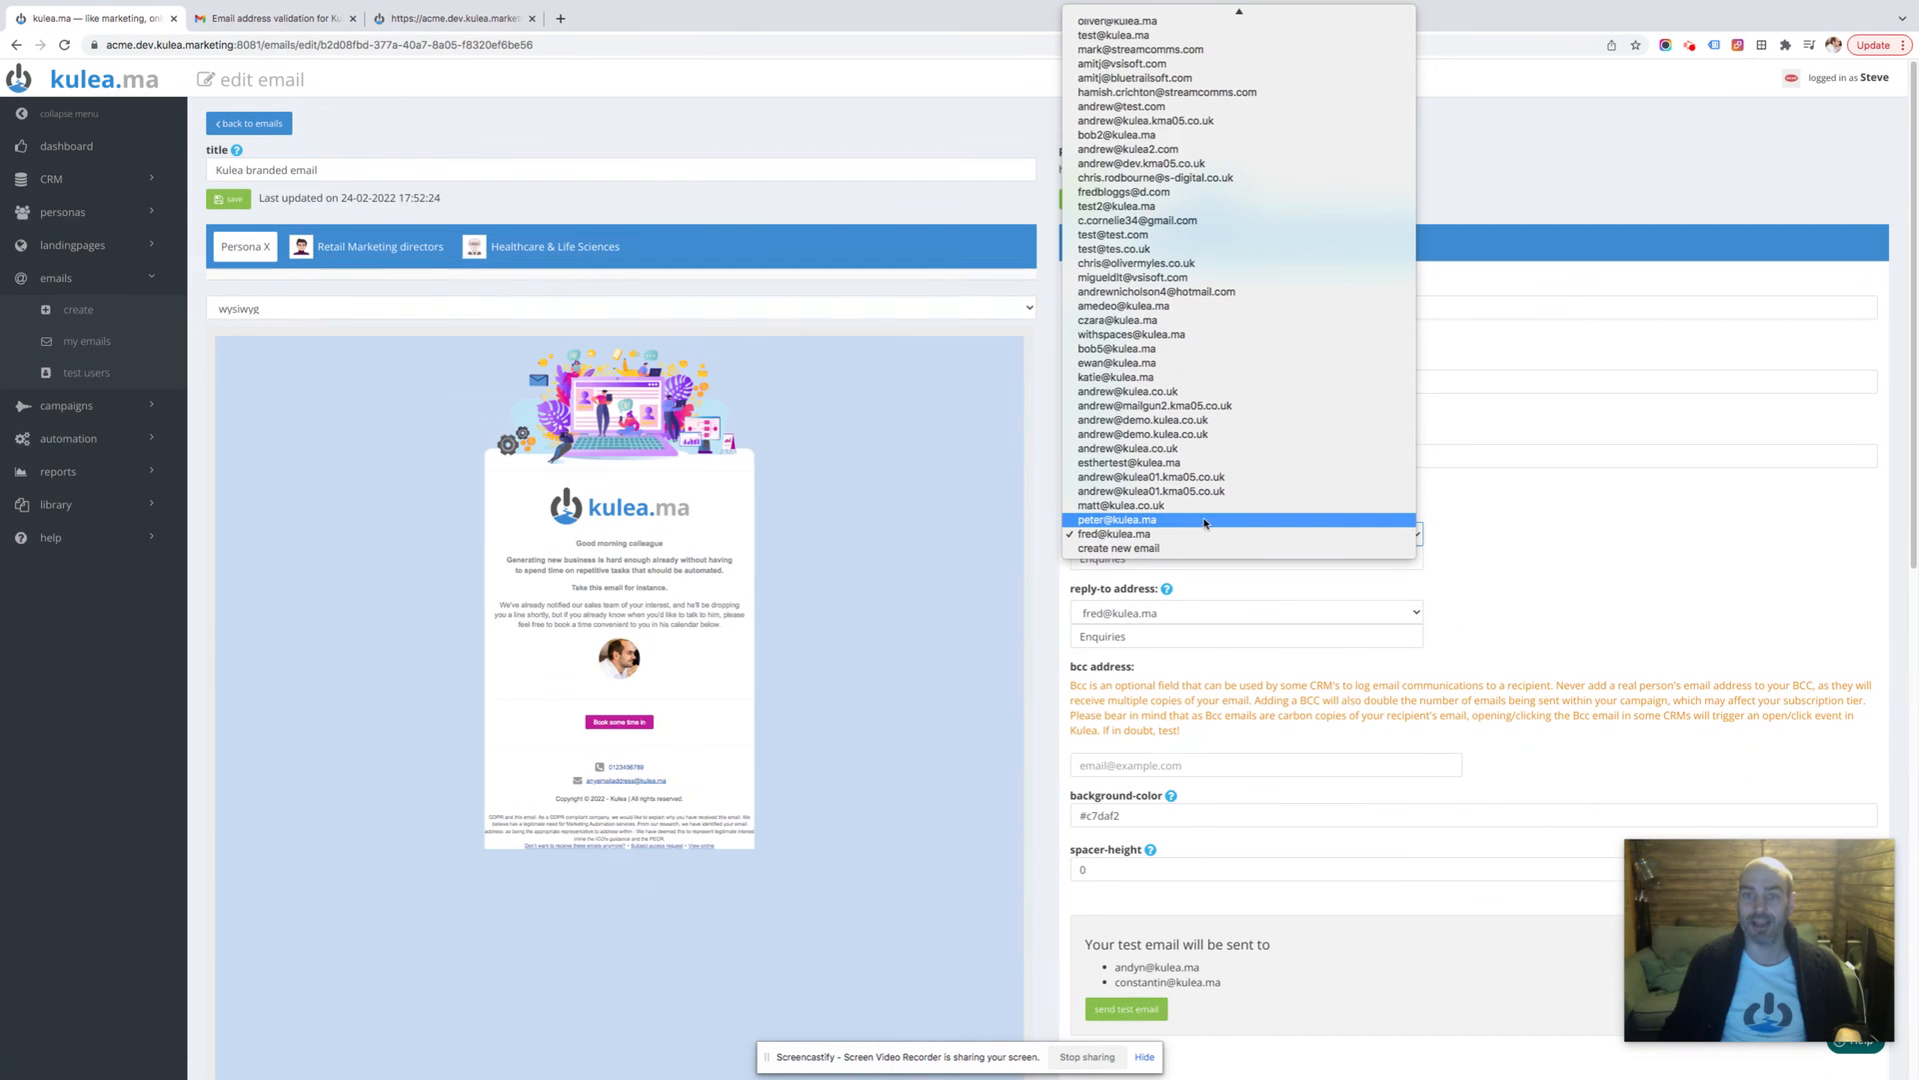
click(1114, 518)
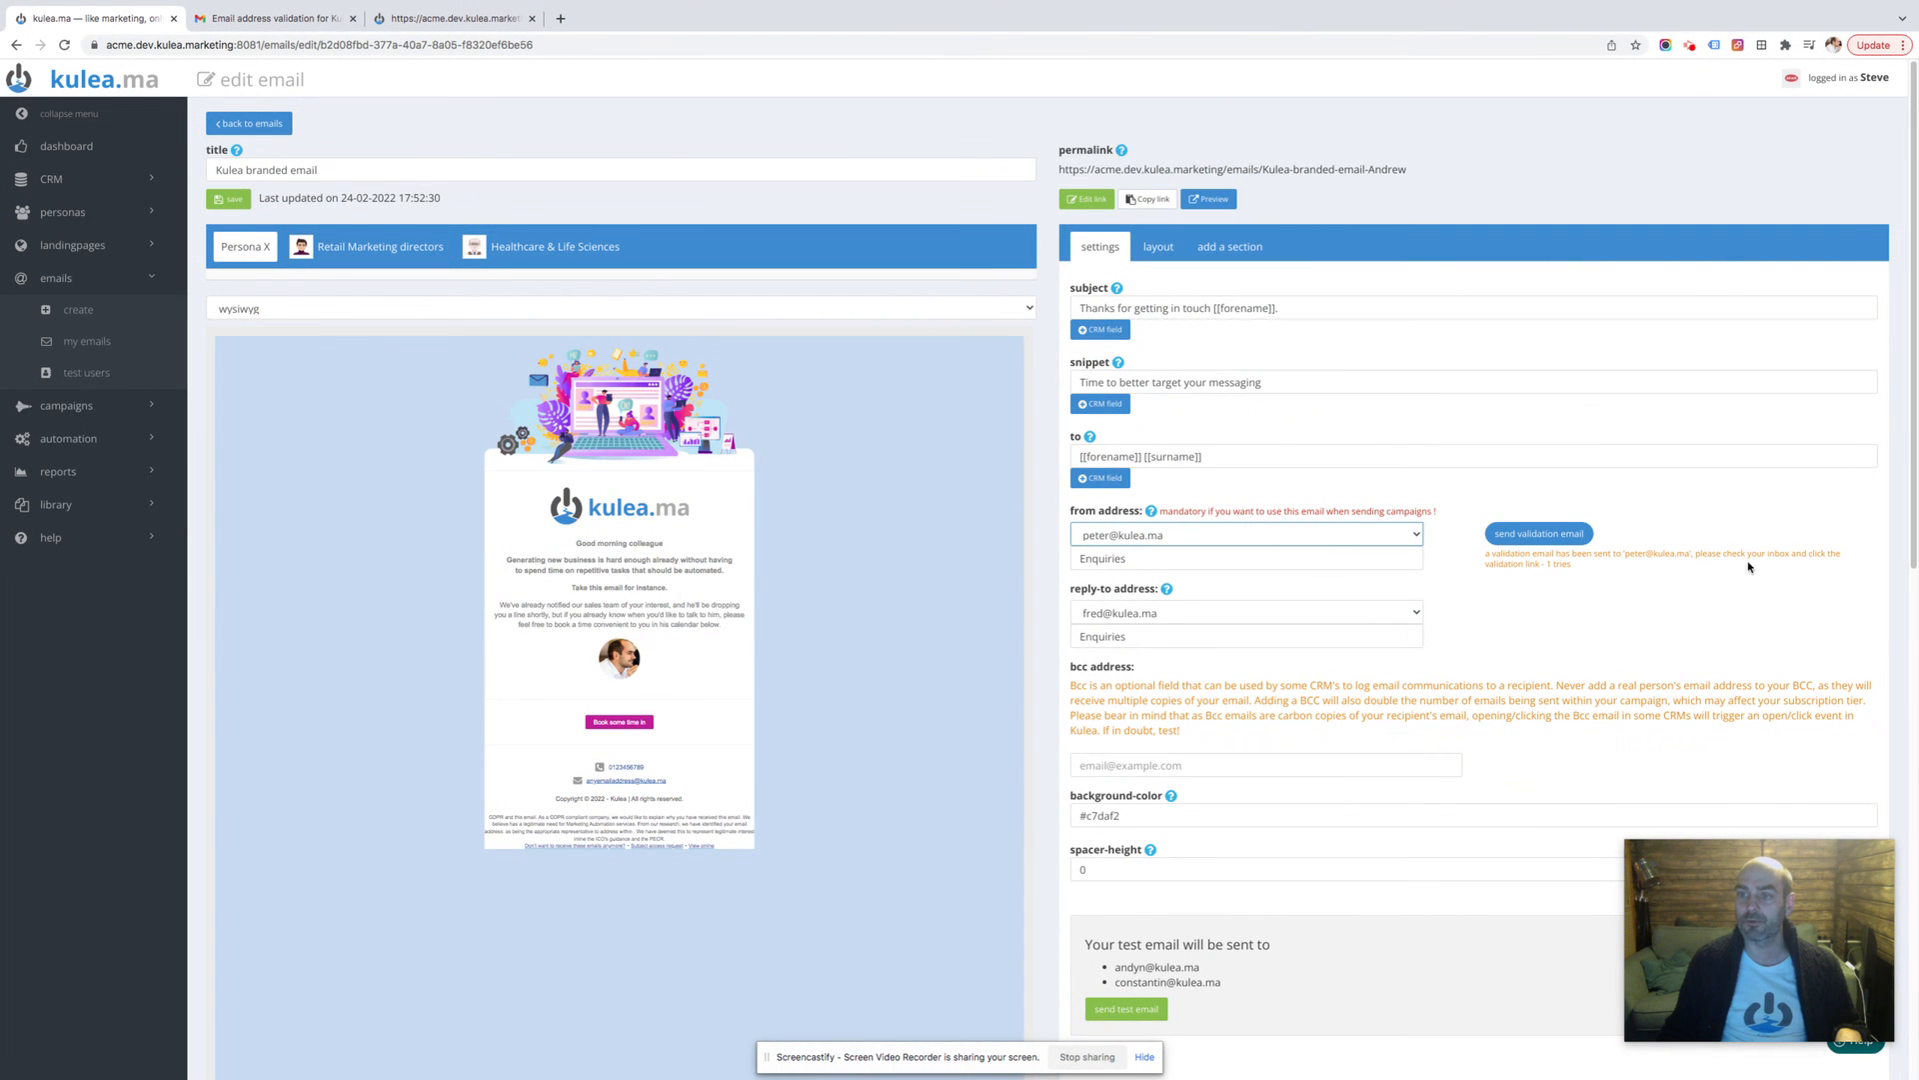
mouse_move(1550, 564)
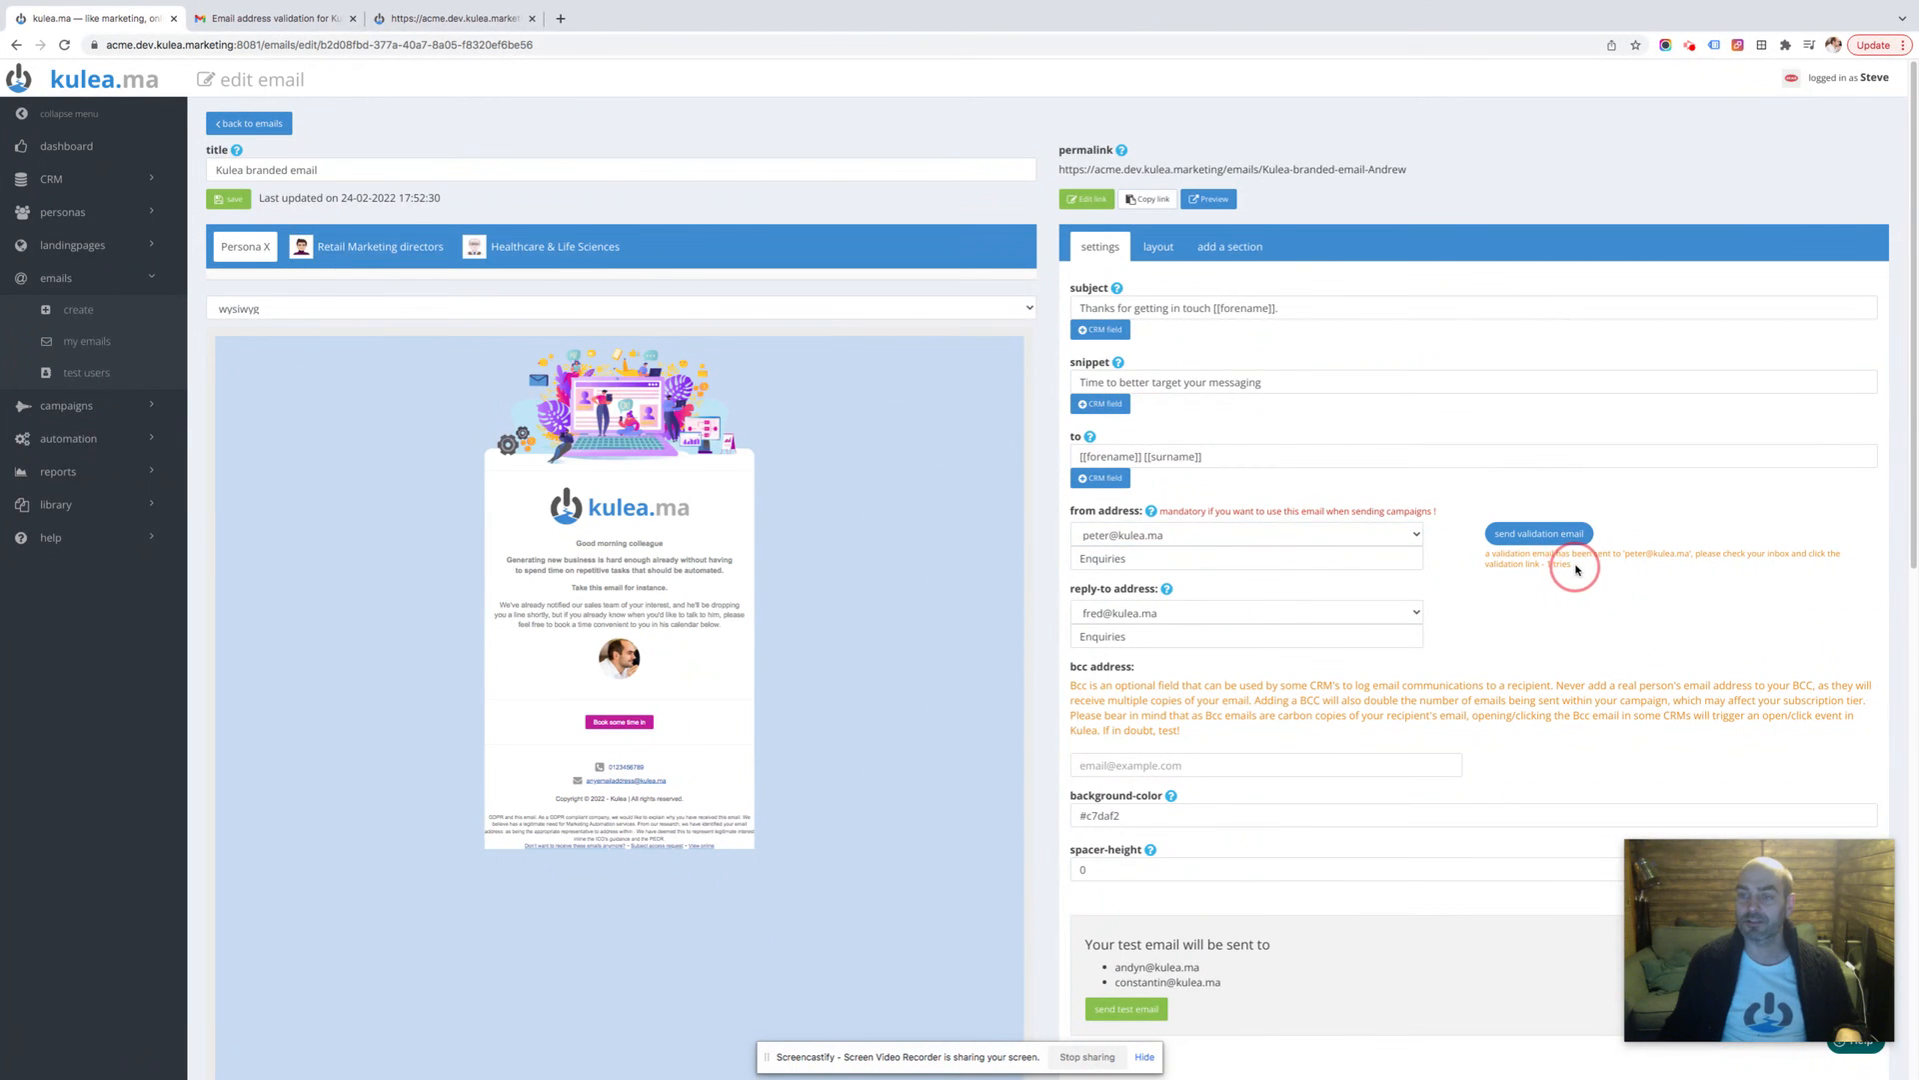
click(1538, 533)
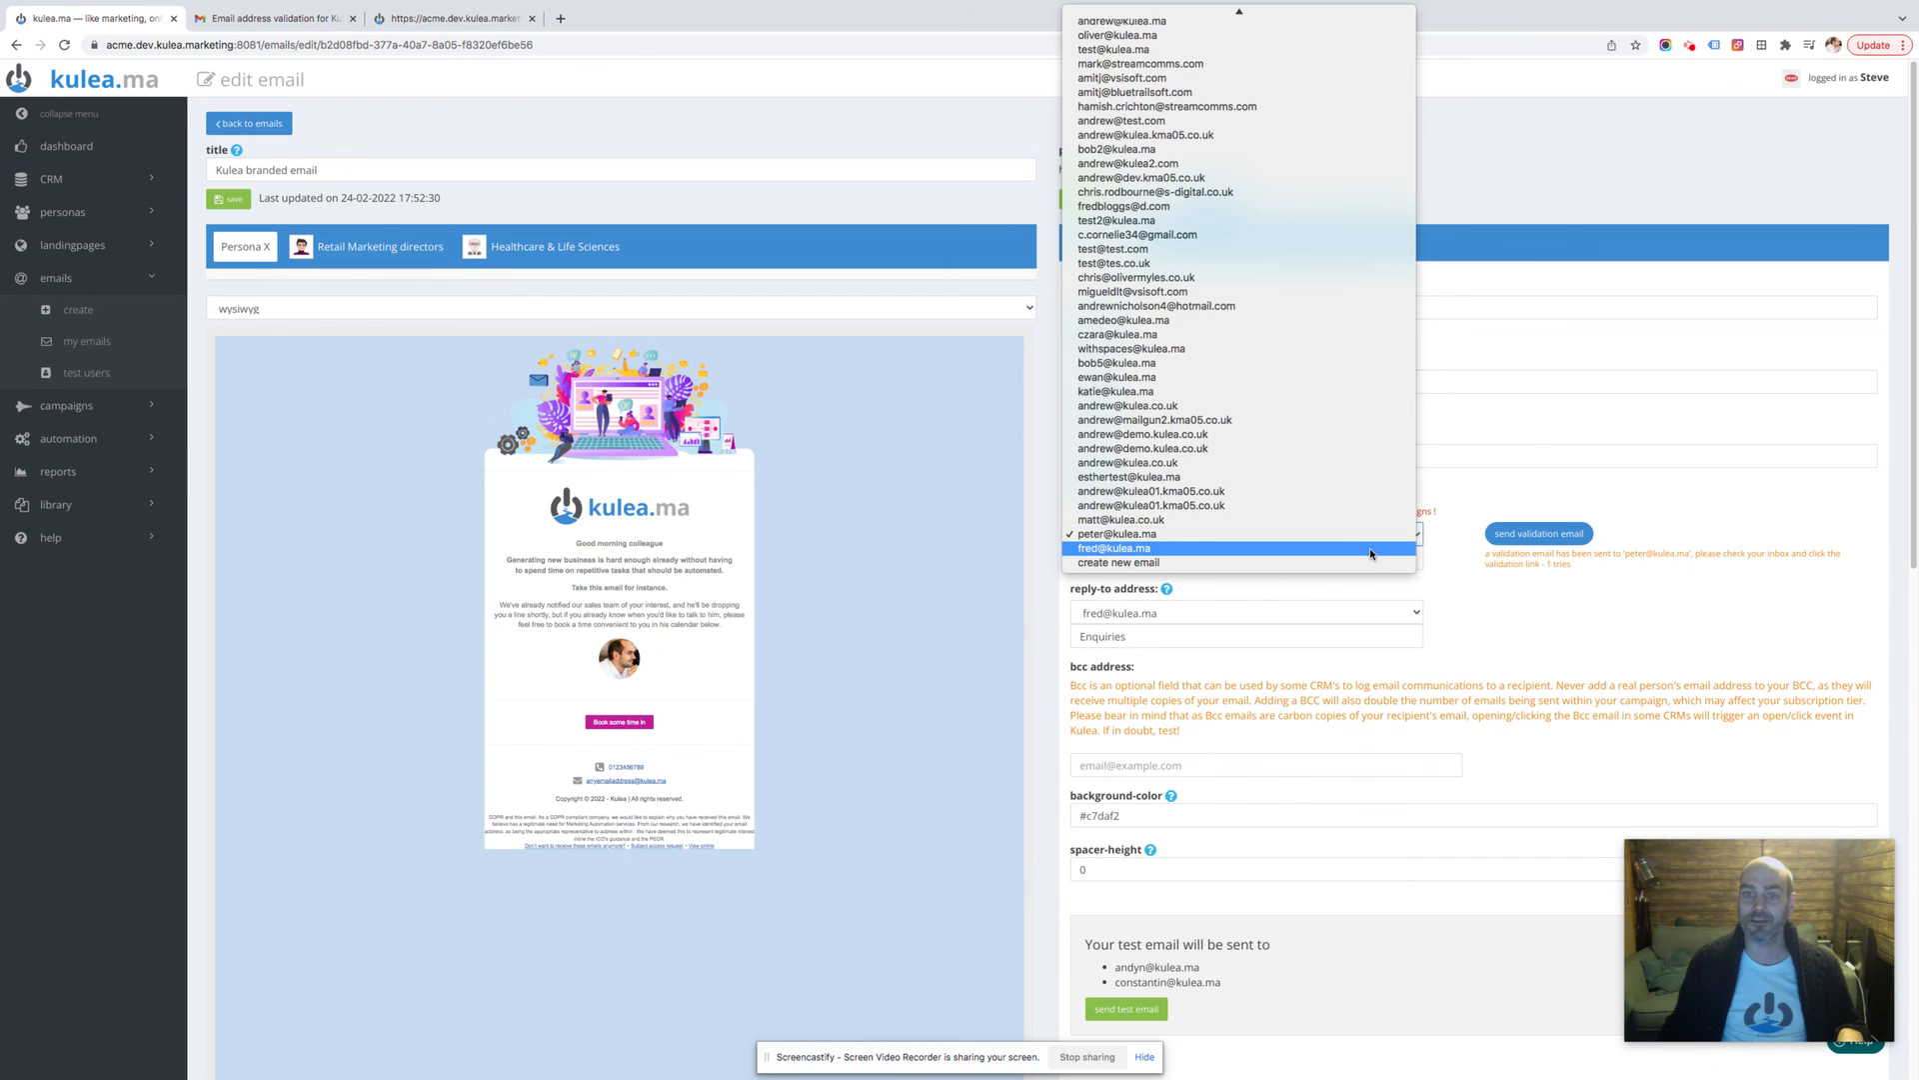
click(1114, 547)
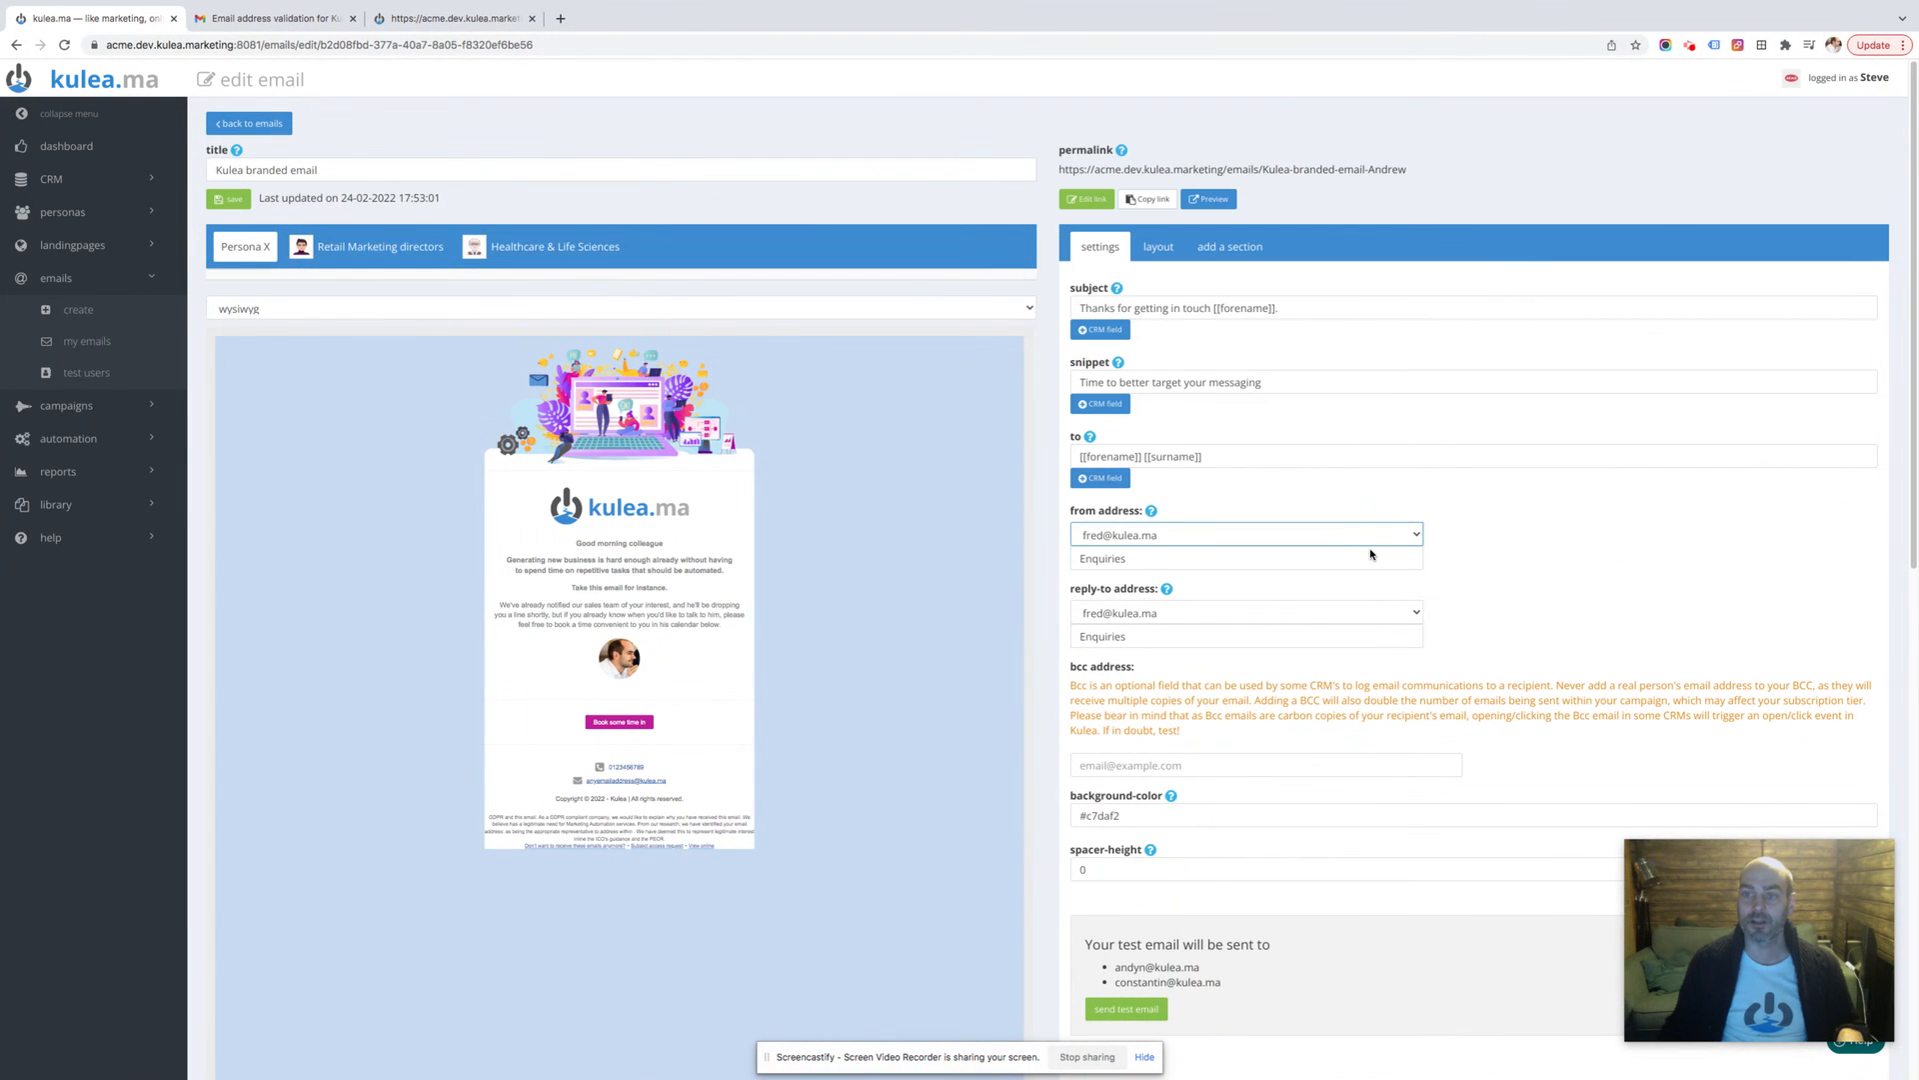